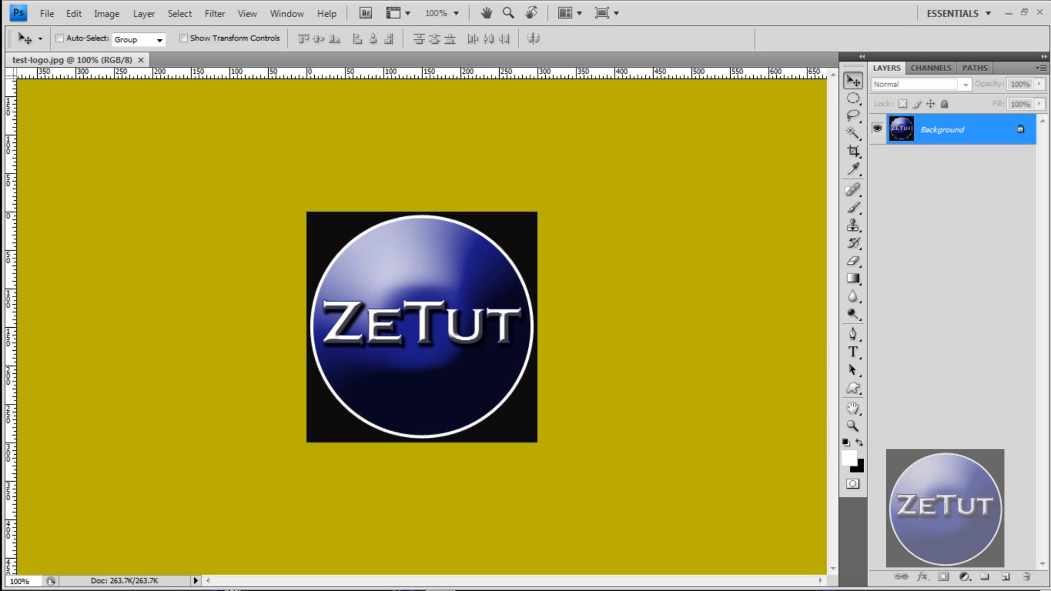
pyautogui.moveTo(450, 356)
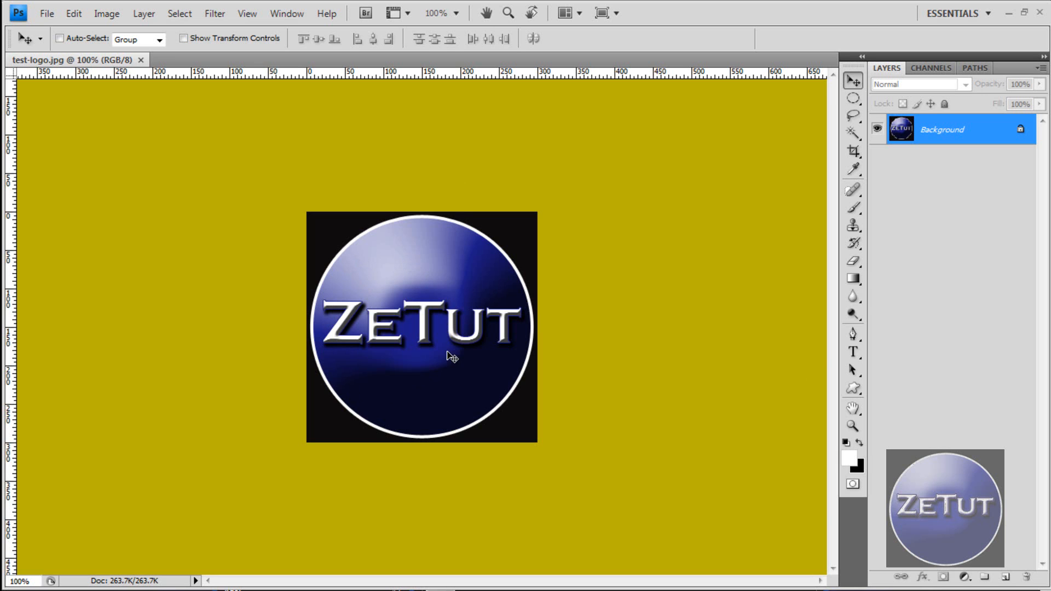
pyautogui.moveTo(517, 342)
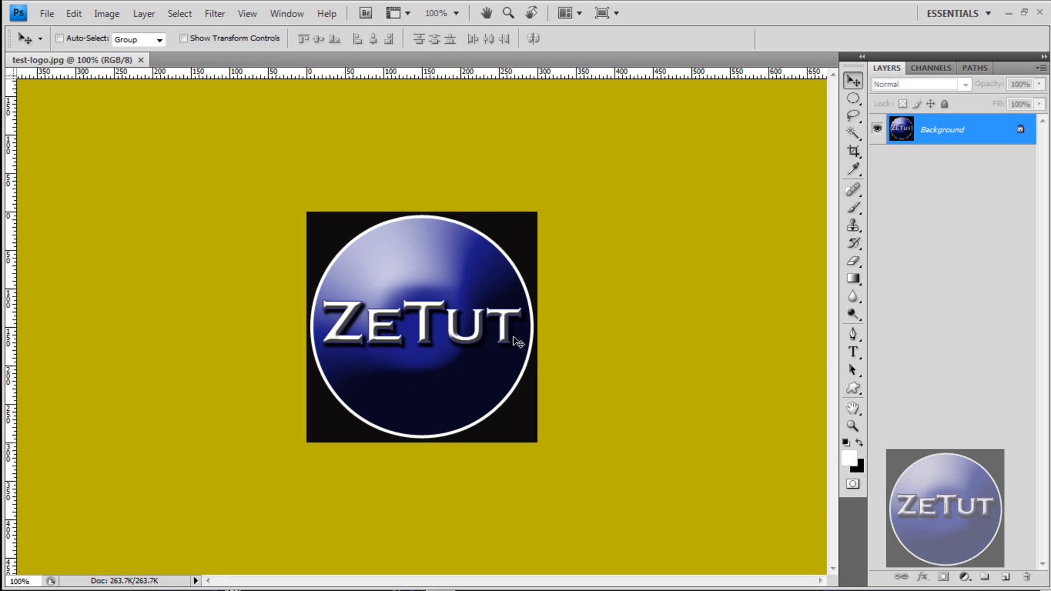
pyautogui.moveTo(411, 274)
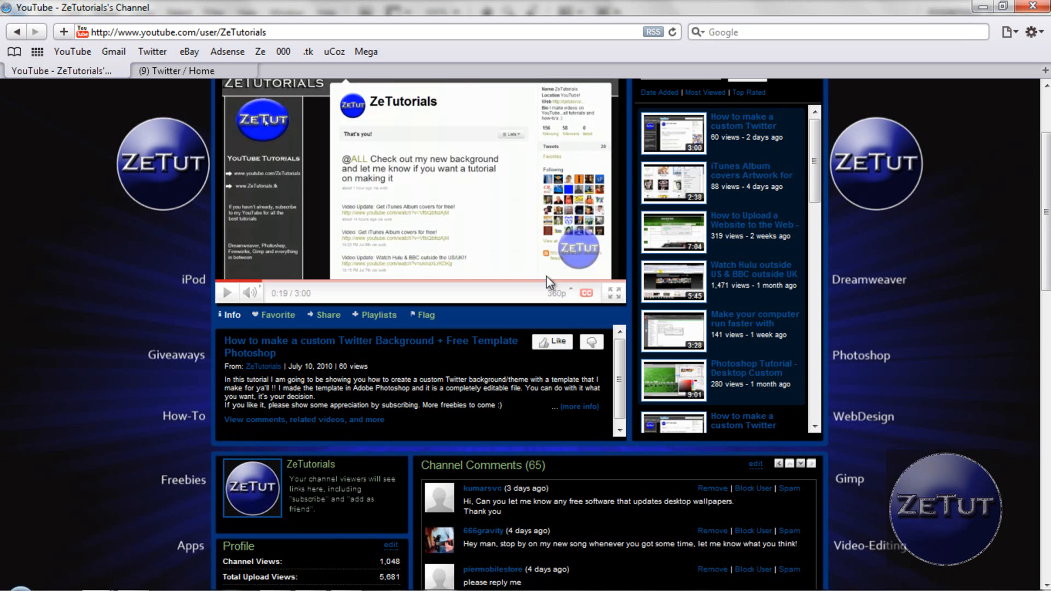
# Step: Create a 250×250 px, 300 pixels/inch document with a black background
pyautogui.scroll(3)
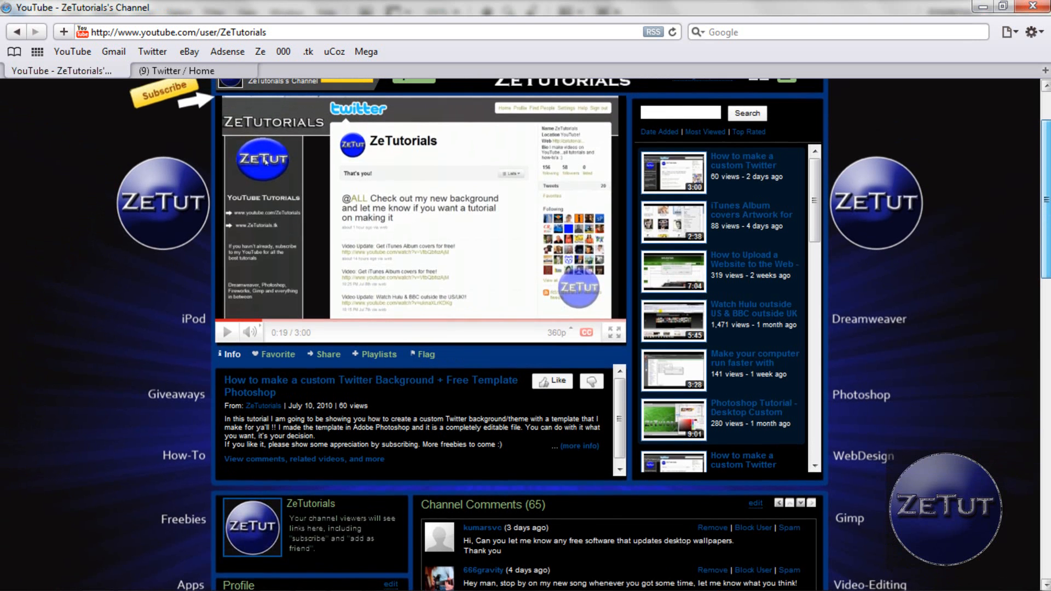
pyautogui.scroll(3)
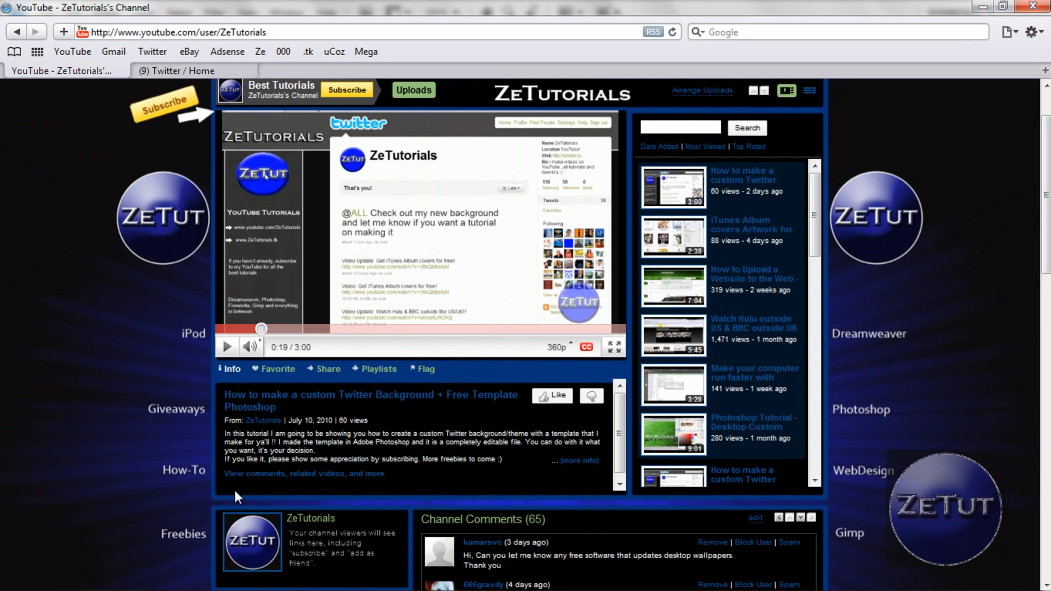
pyautogui.moveTo(96, 578)
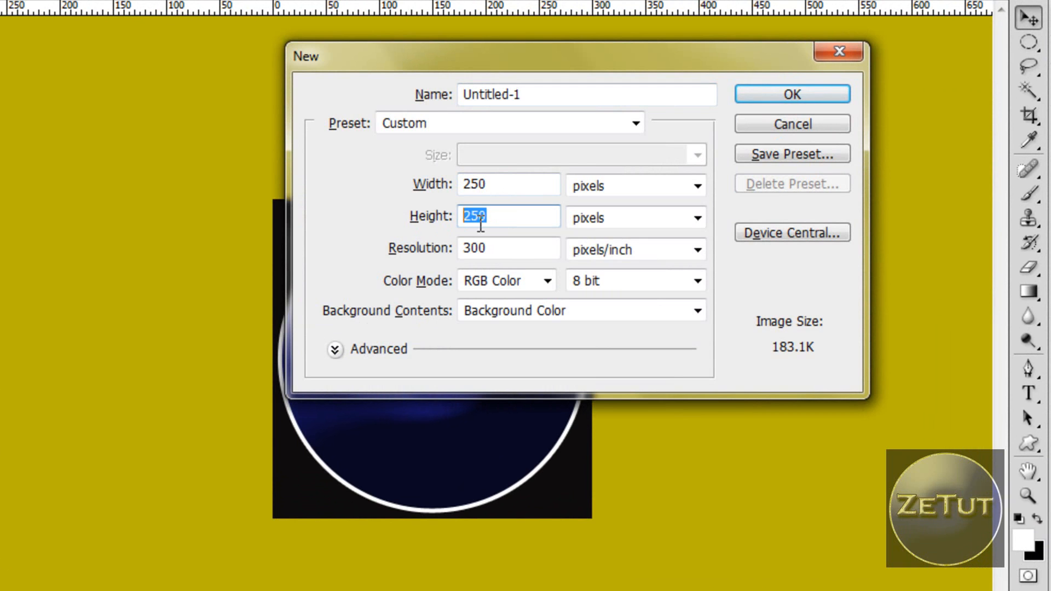
pyautogui.click(791, 93)
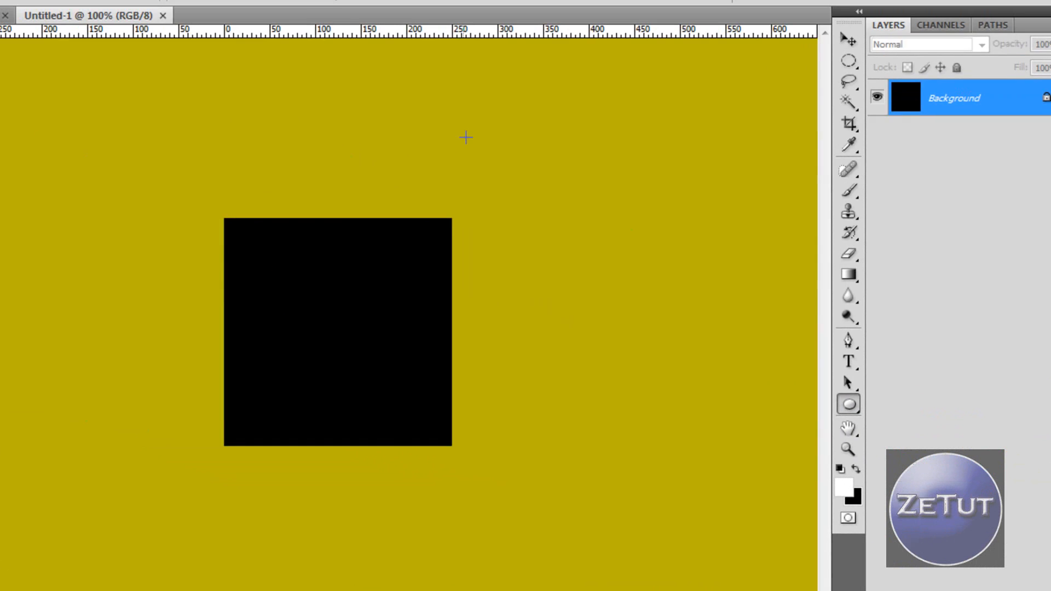
pyautogui.click(108, 17)
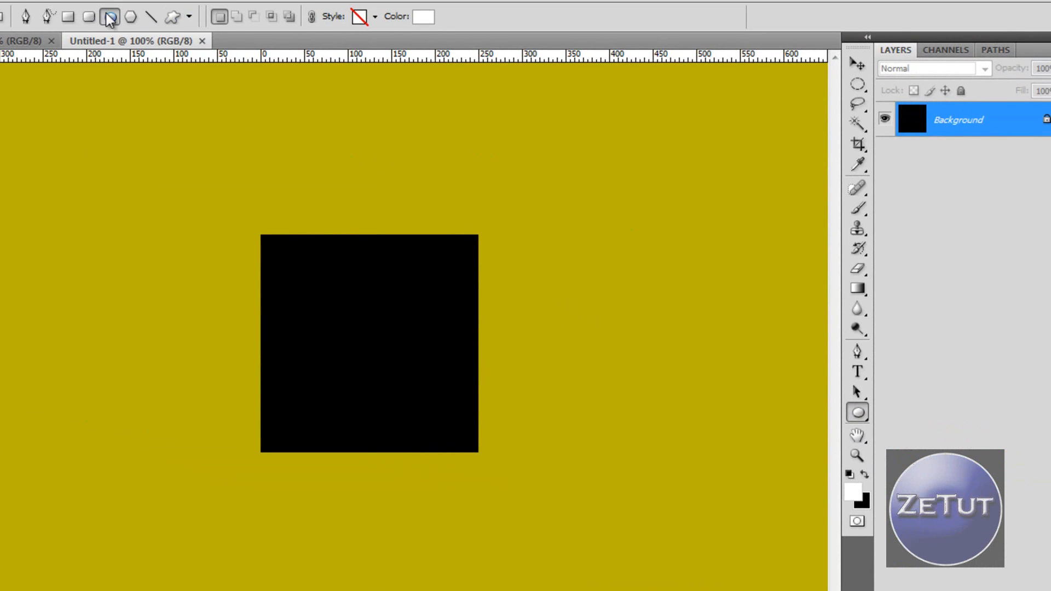
pyautogui.click(190, 16)
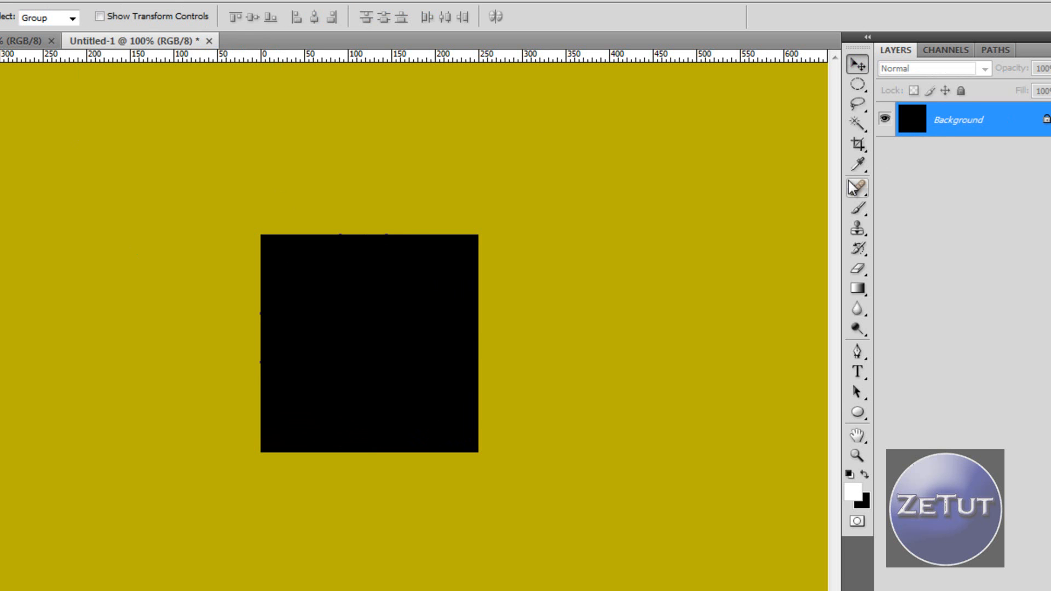
pyautogui.moveTo(856, 492)
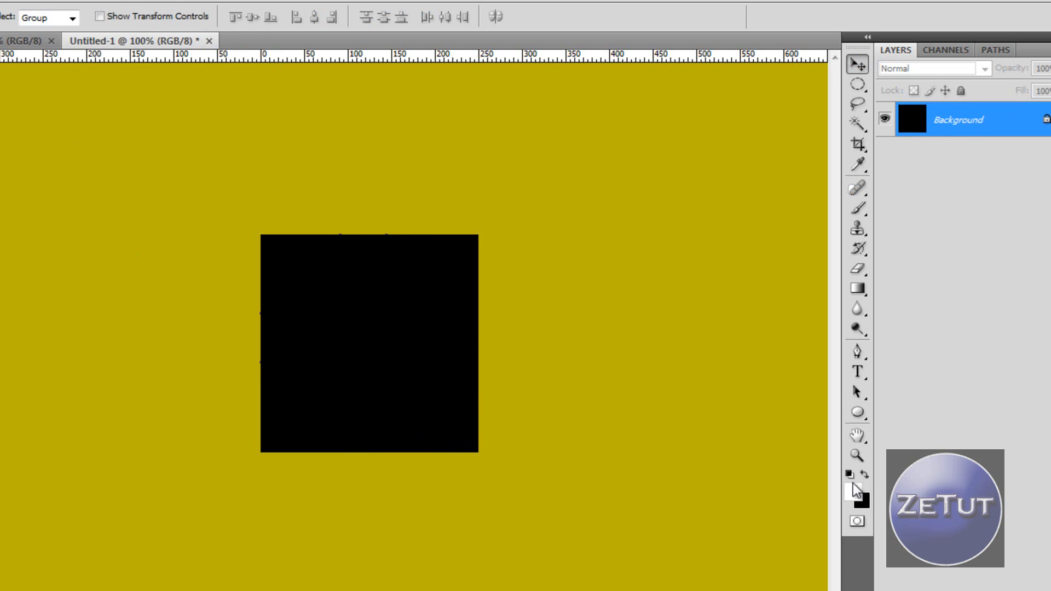
# Step: Set the foreground colour to dark blue #0b0096 and reselect the Ellipse Tool
pyautogui.click(856, 490)
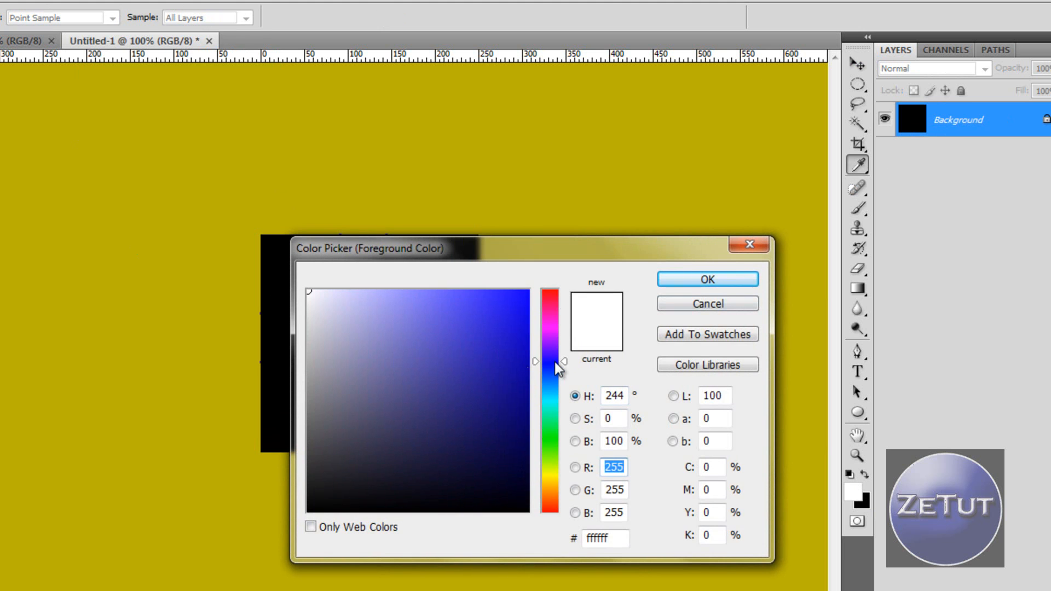
pyautogui.click(529, 381)
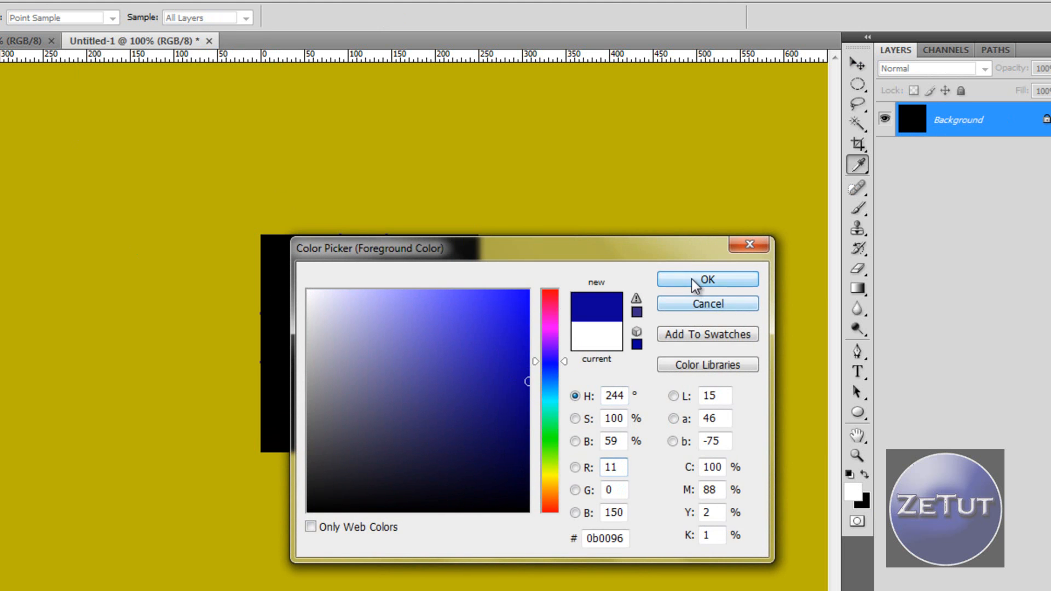
pyautogui.click(706, 280)
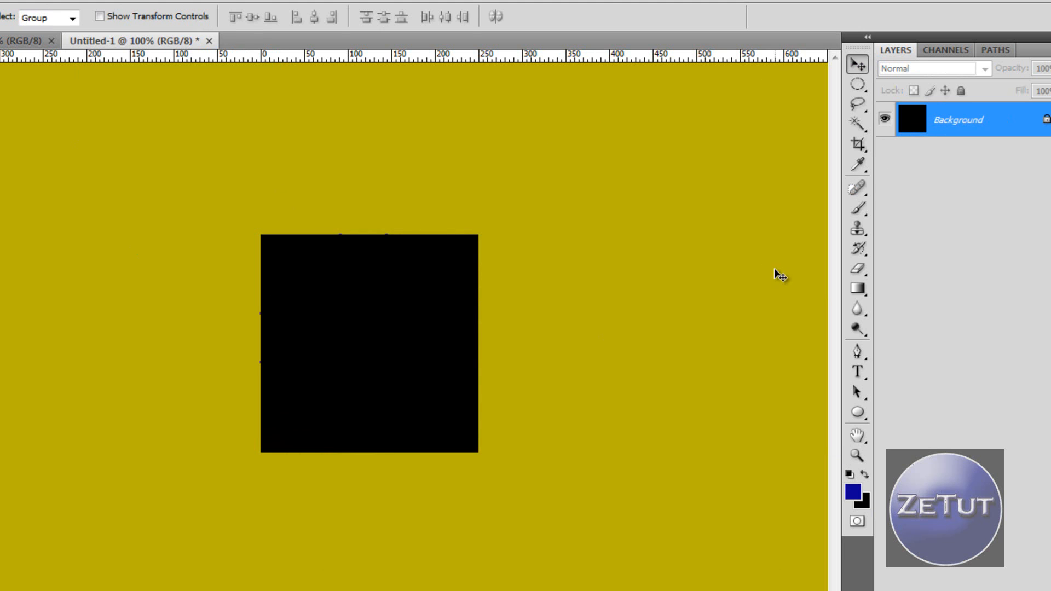
pyautogui.click(857, 412)
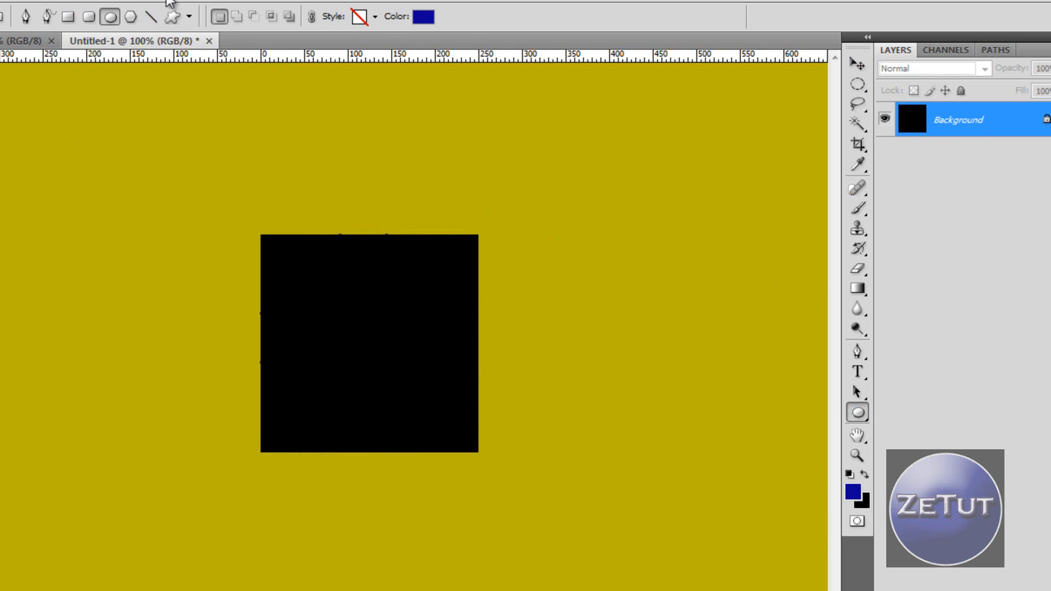
# Step: Draw a dark blue circle and centre it on the canvas with the Move Tool
pyautogui.click(190, 16)
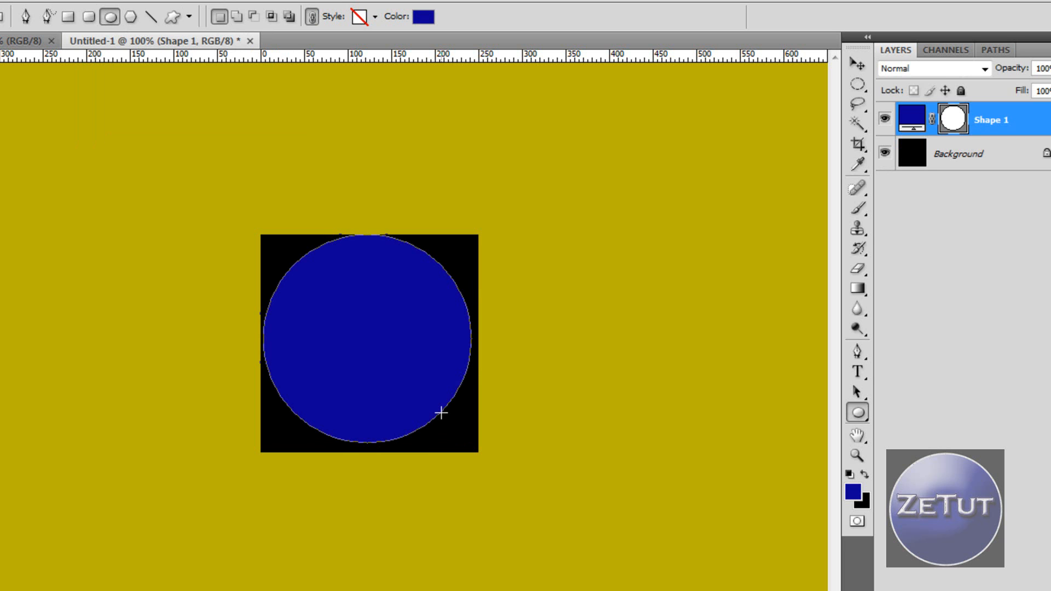
pyautogui.click(857, 61)
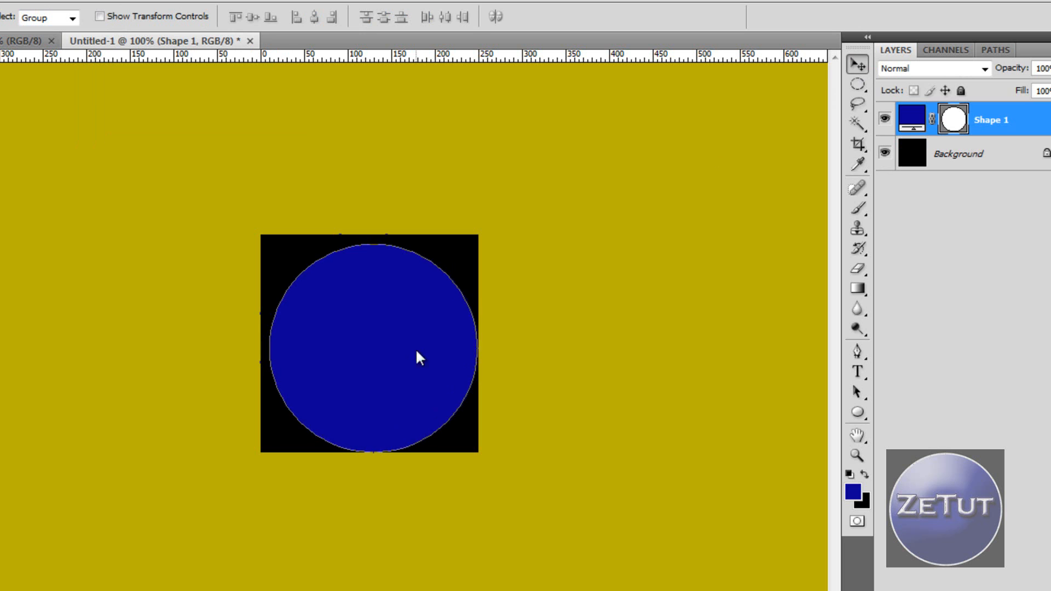
pyautogui.moveTo(419, 356)
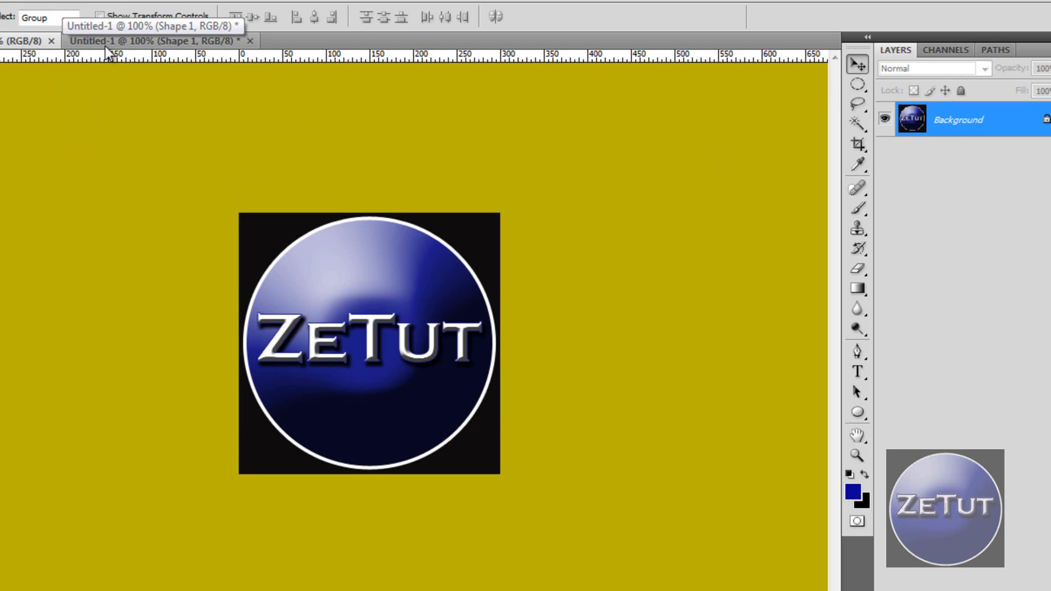
# Step: Give the Shape 1 circle layer a white 4 px stroke through Blending Options
pyautogui.rightClick(912, 119)
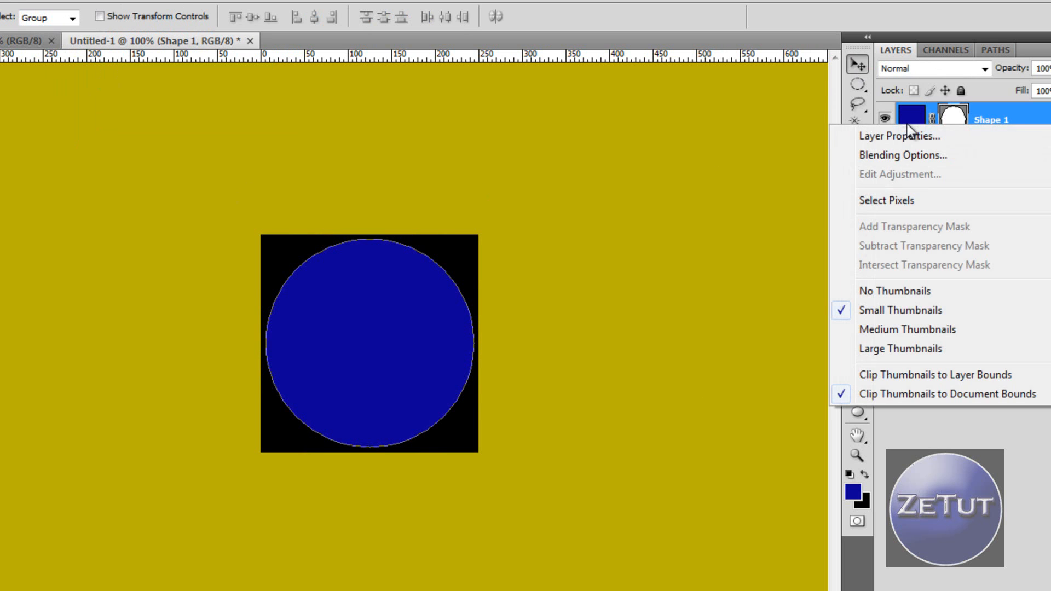
pyautogui.click(902, 155)
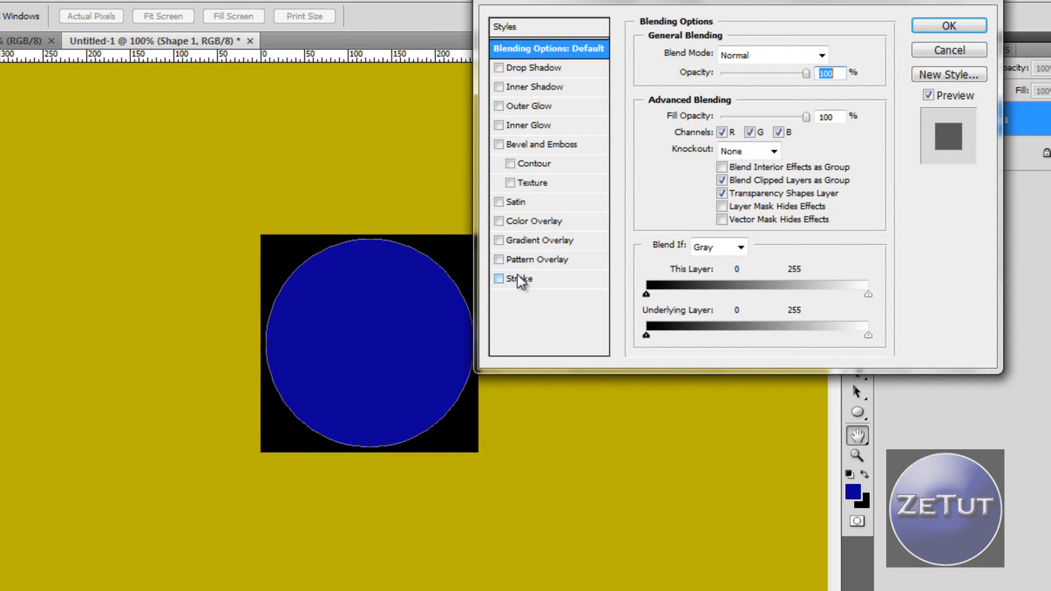
pyautogui.click(498, 279)
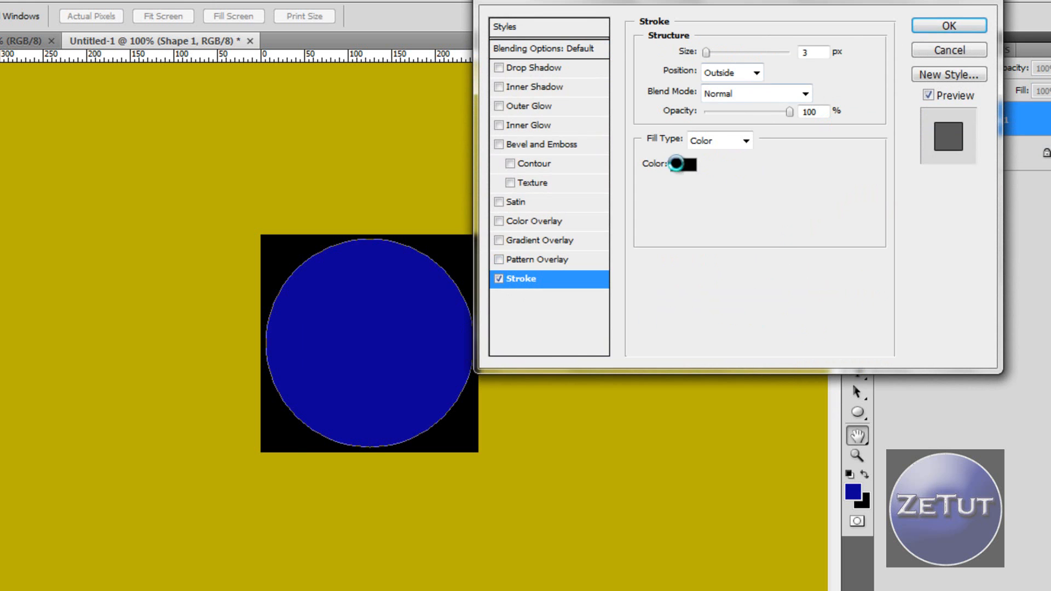
pyautogui.click(685, 164)
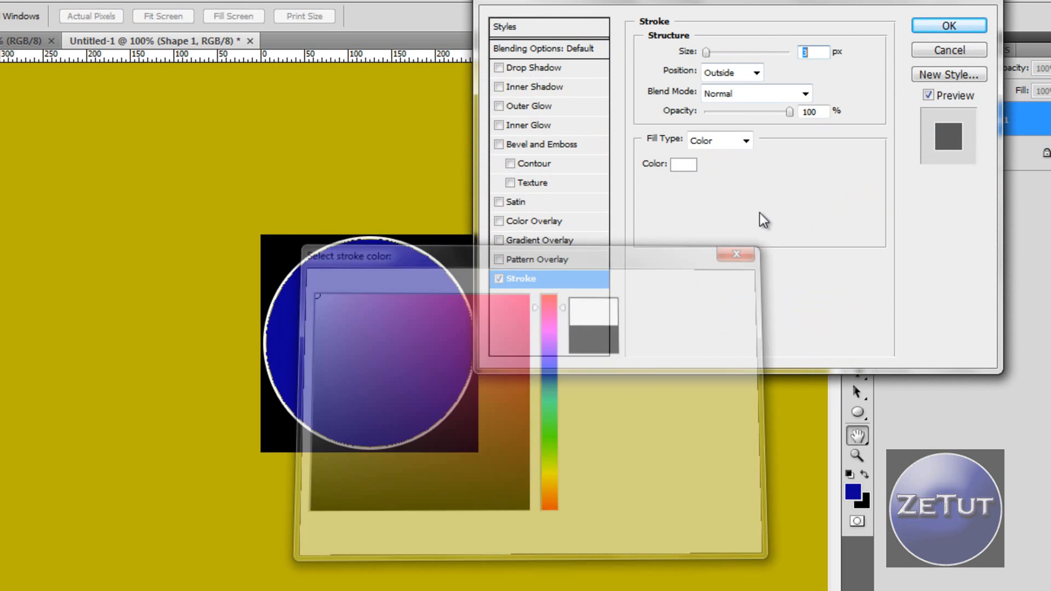
pyautogui.click(735, 254)
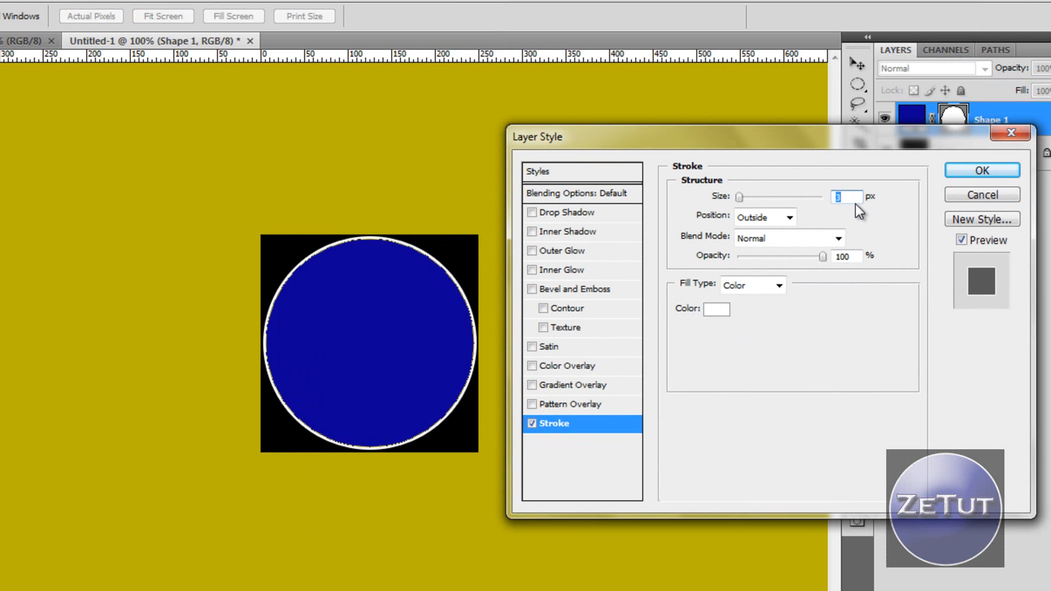
pyautogui.write('4')
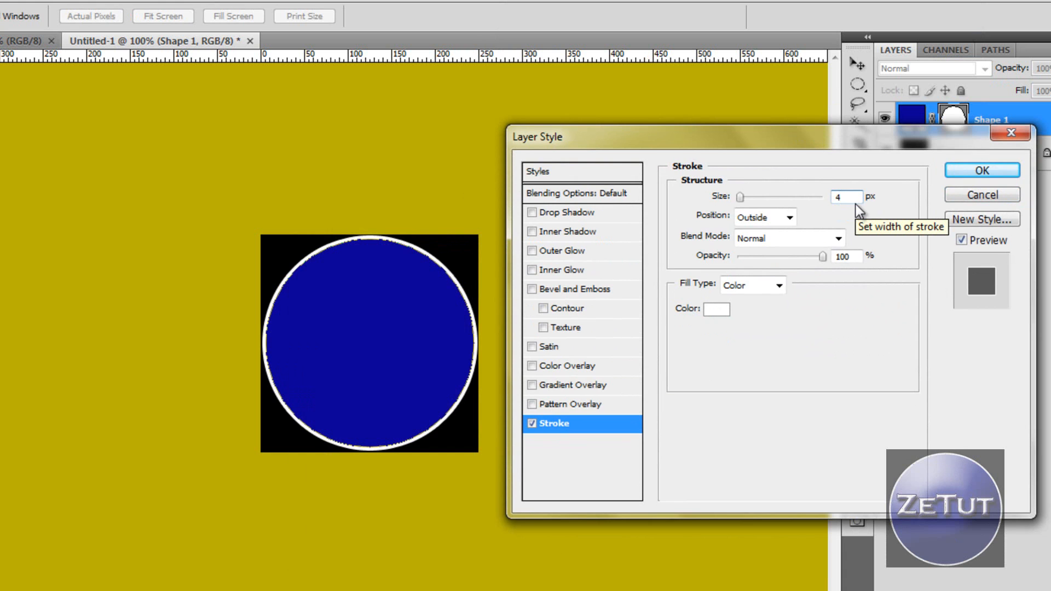
pyautogui.click(980, 169)
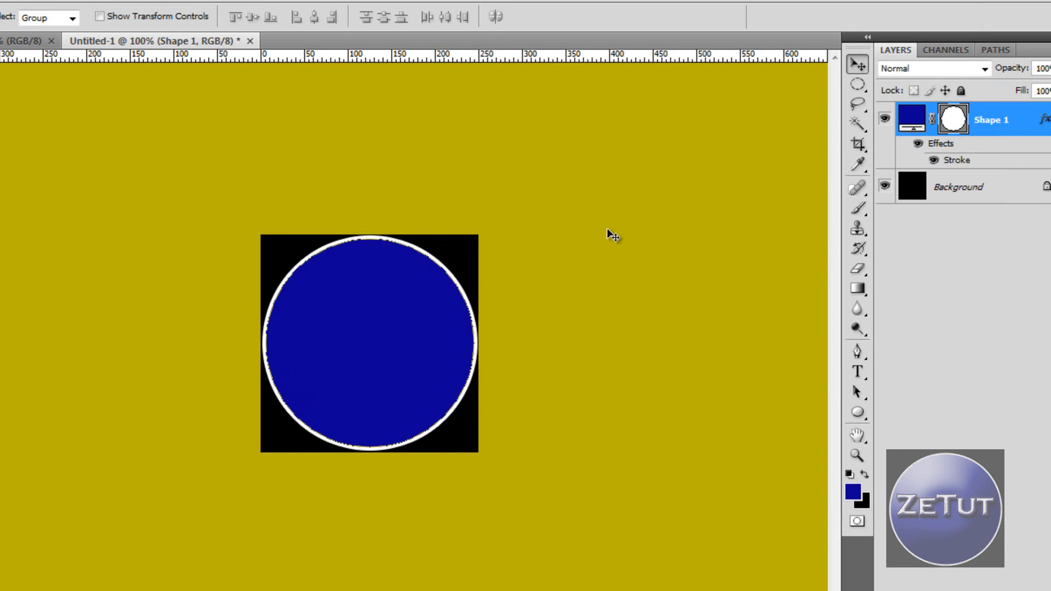
pyautogui.moveTo(416, 359)
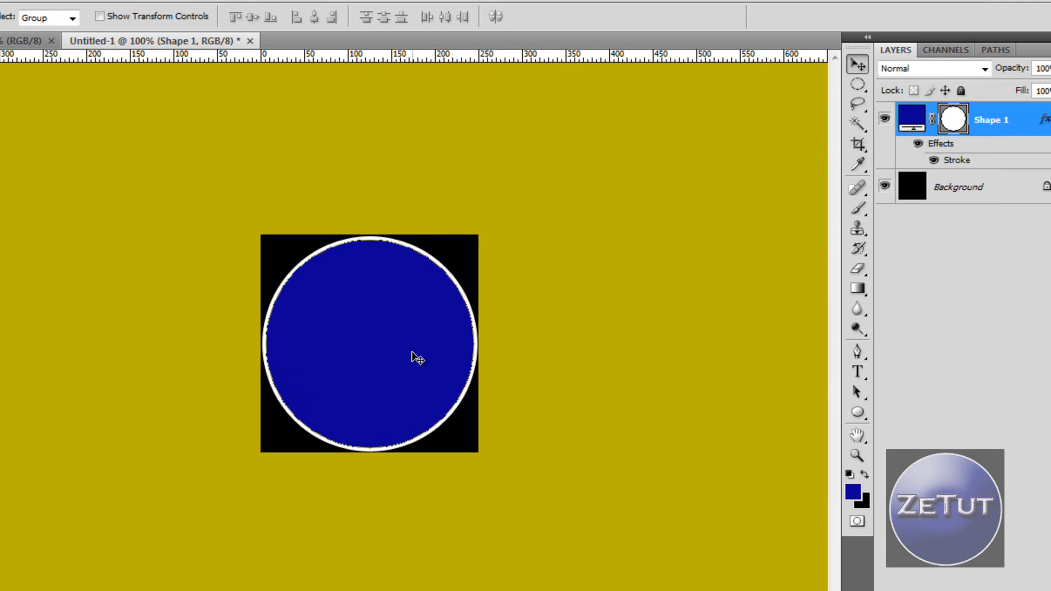
pyautogui.moveTo(368, 327)
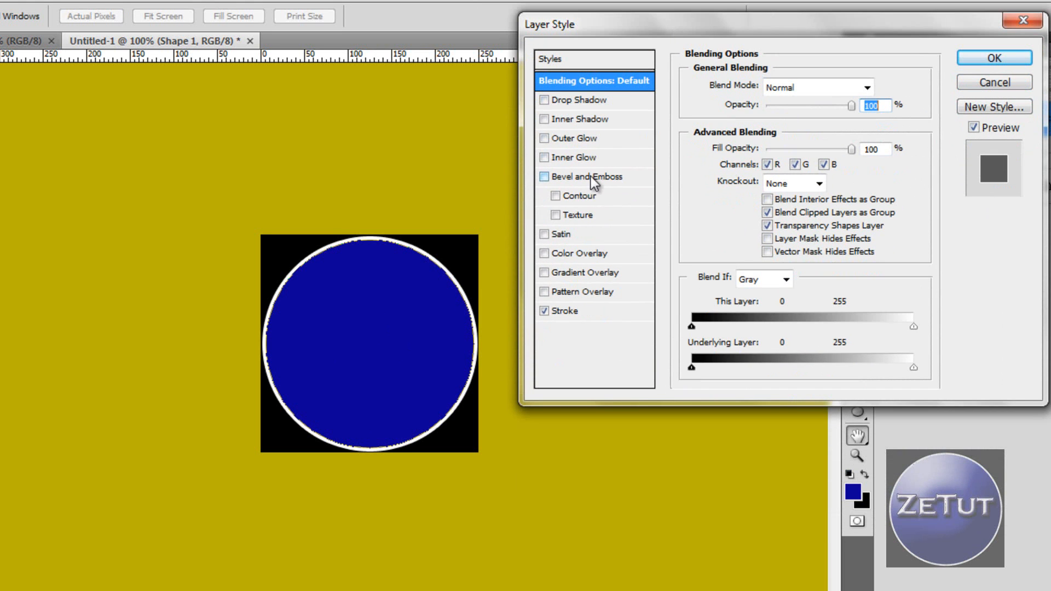
# Step: Apply a smooth Inner Bevel and Emboss with depth 300 to the stroked circle
pyautogui.click(586, 176)
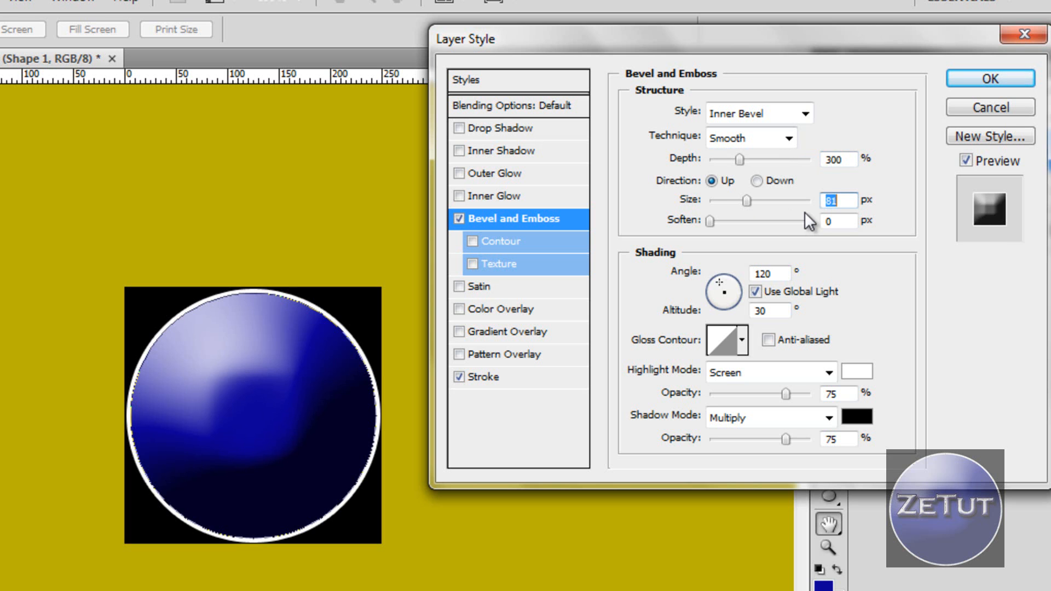
pyautogui.write('90')
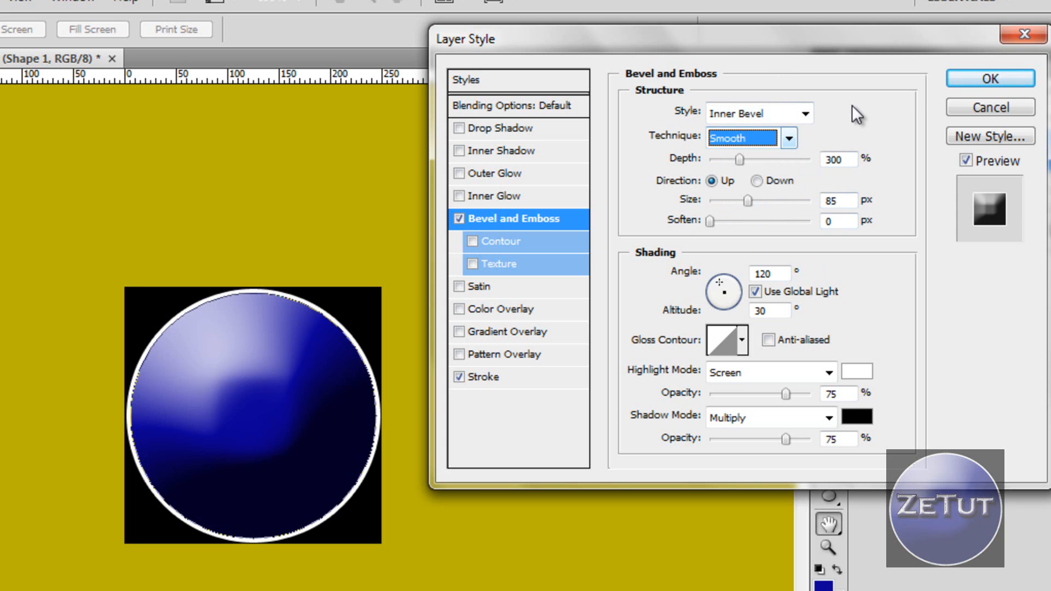
pyautogui.click(989, 78)
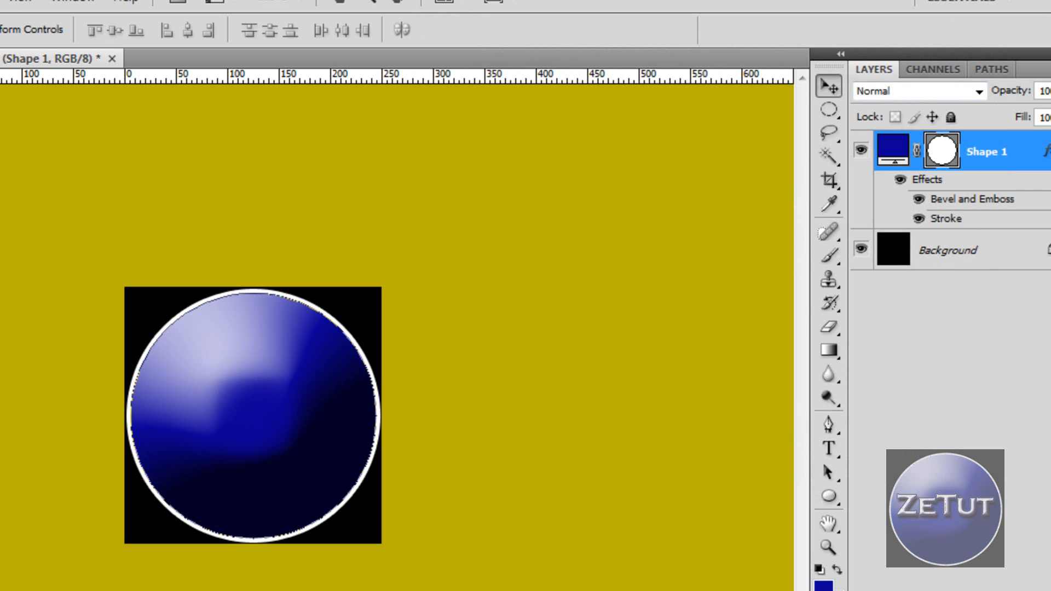
pyautogui.moveTo(828, 449)
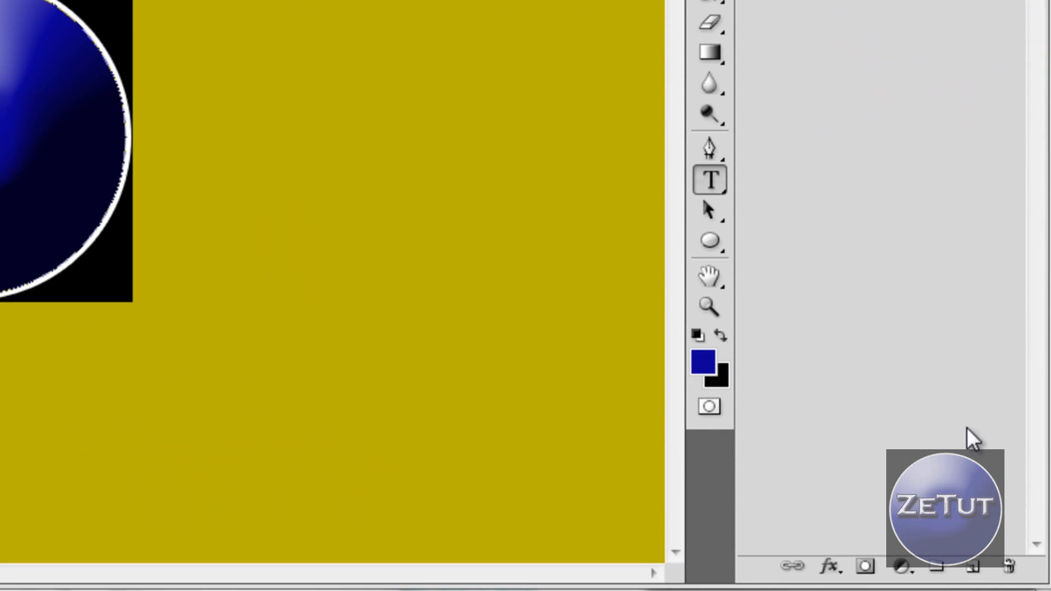
pyautogui.moveTo(758, 315)
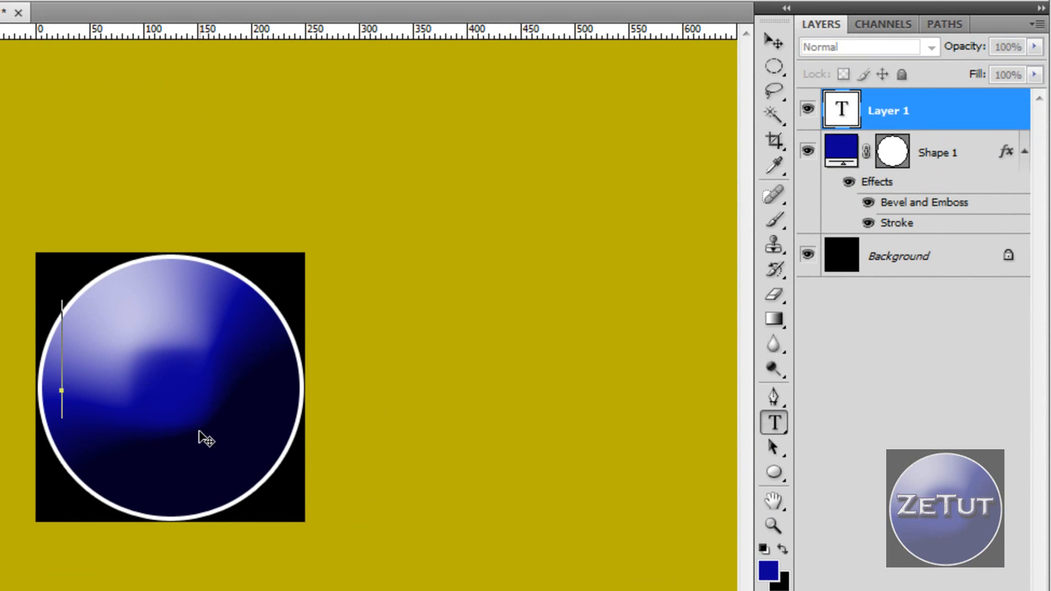
# Step: Type the letters 'ZeTu' across the circle in white
pyautogui.write('ZE')
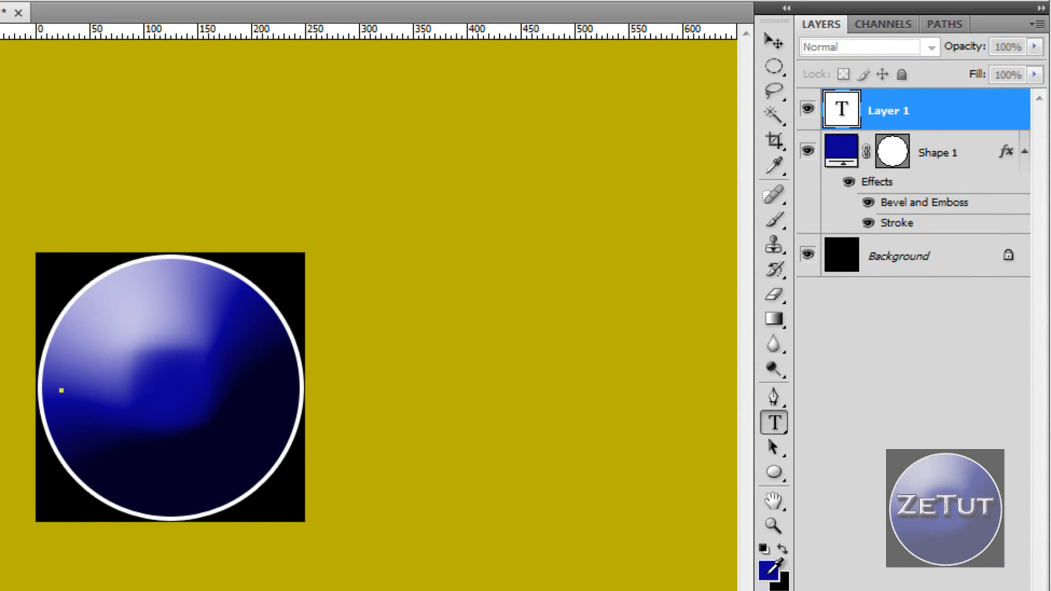
pyautogui.click(771, 568)
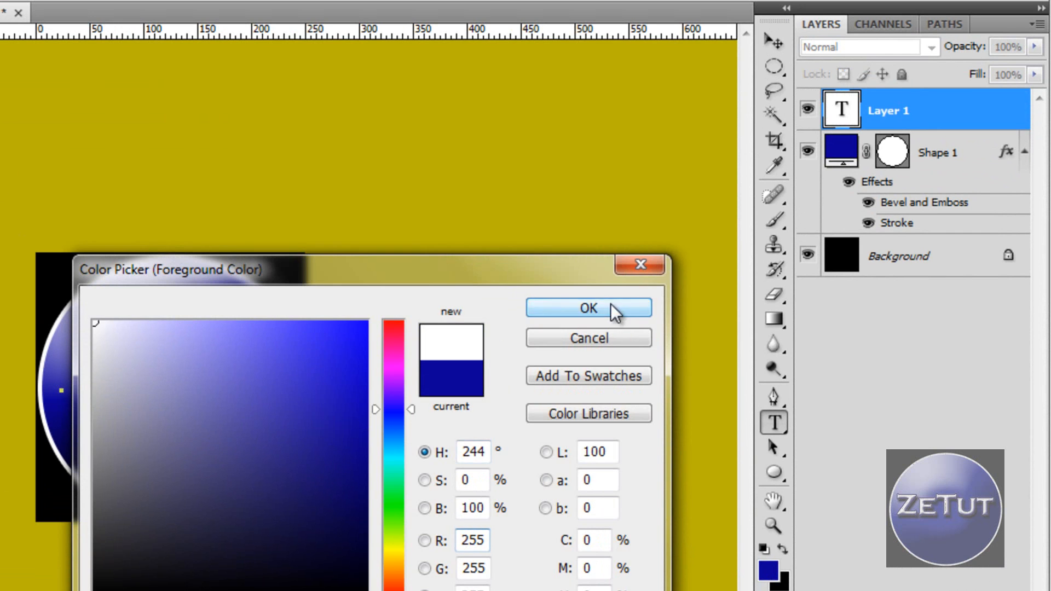
pyautogui.click(588, 308)
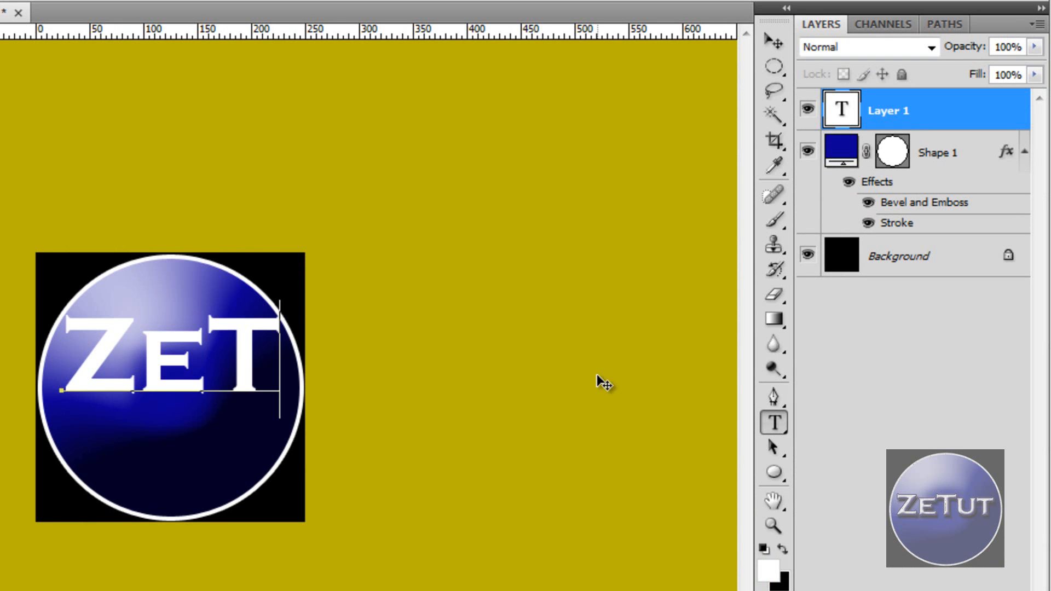
pyautogui.write('u')
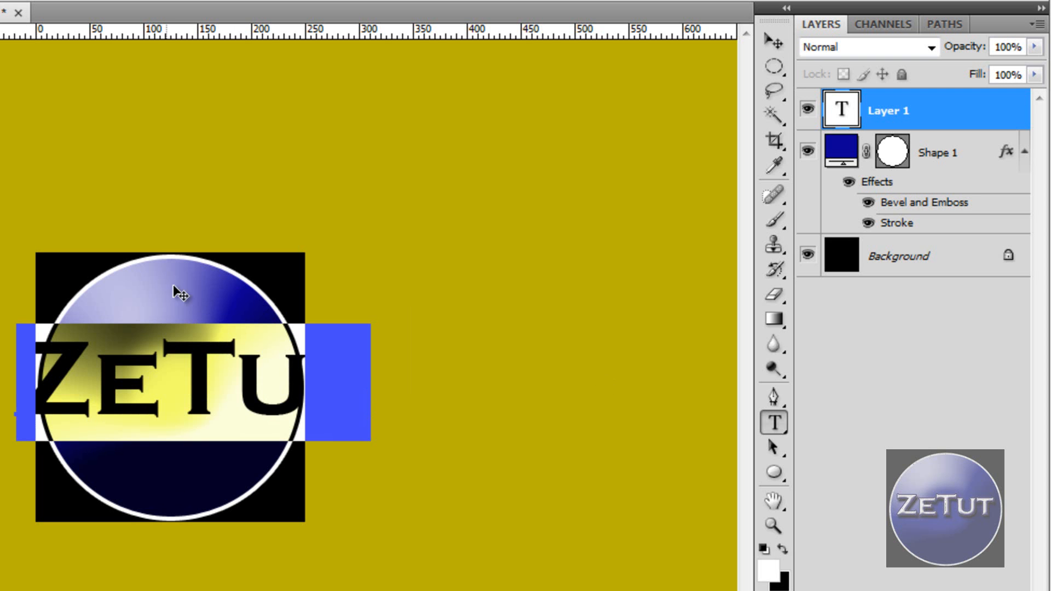
# Step: Shrink the ZeTut lettering to 16 pt and commit the text
pyautogui.click(110, 6)
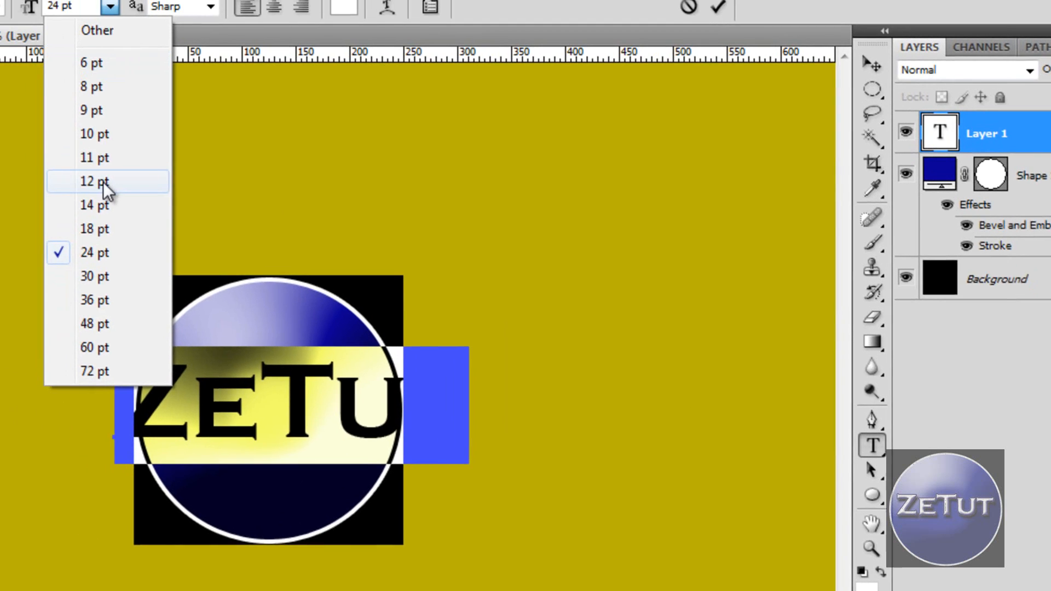
pyautogui.click(94, 204)
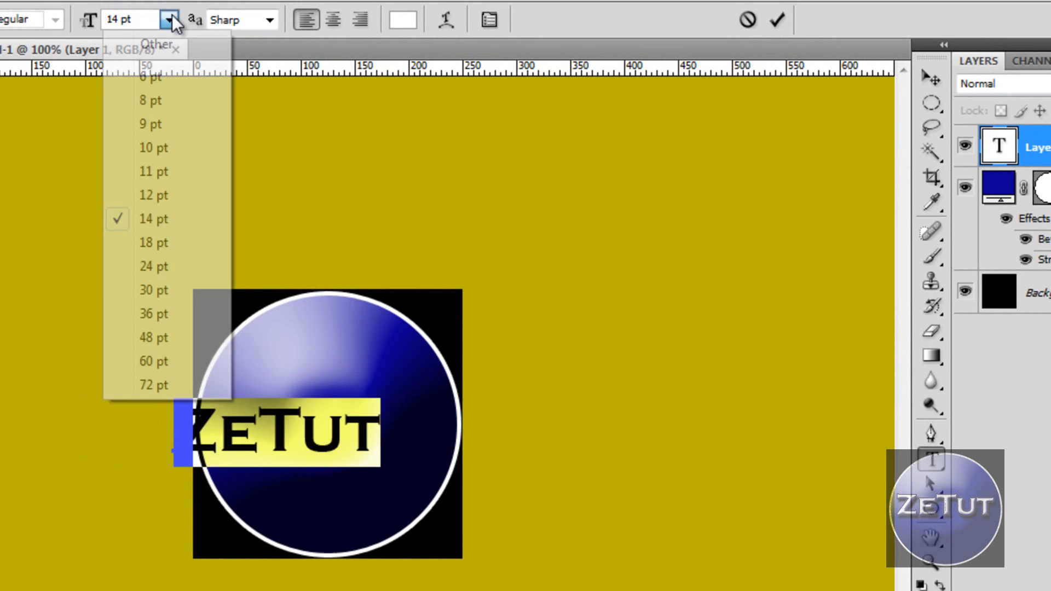
pyautogui.click(153, 242)
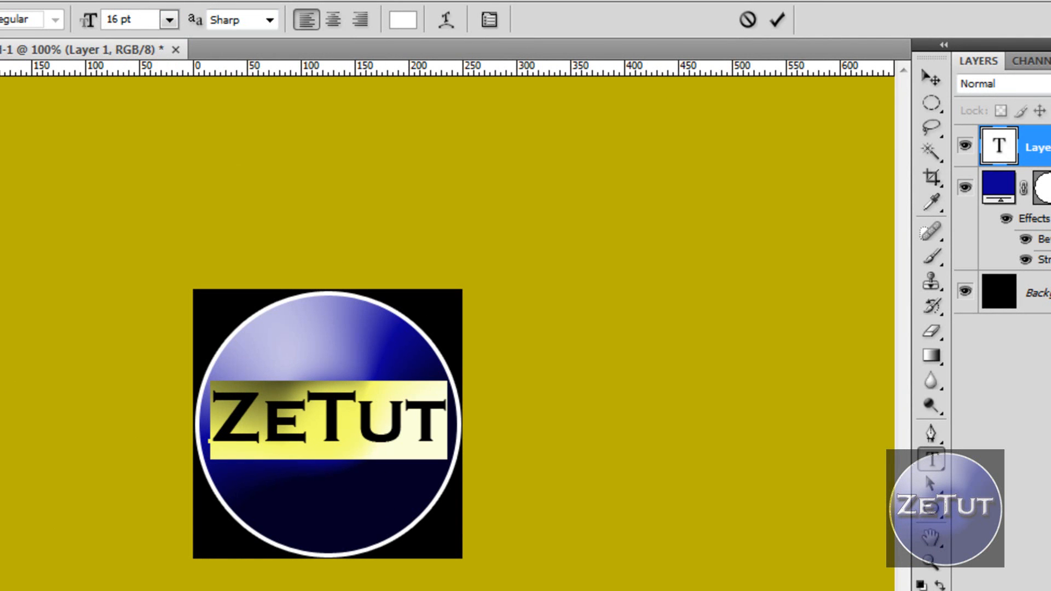
pyautogui.click(776, 18)
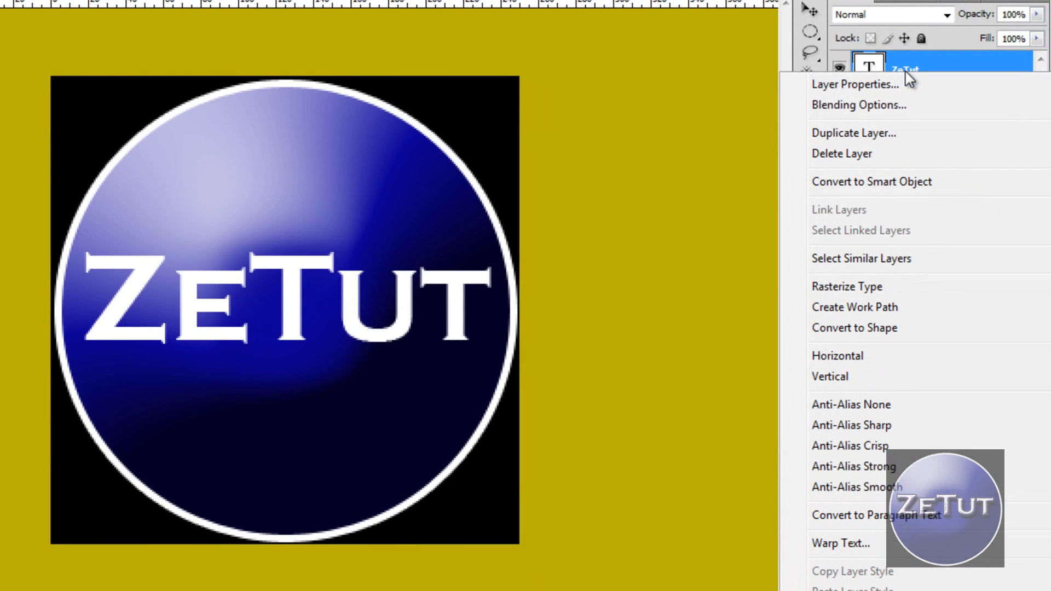
# Step: Give the ZeTut text layer a Bevel and Emboss with depth 400 and size 5
pyautogui.click(859, 105)
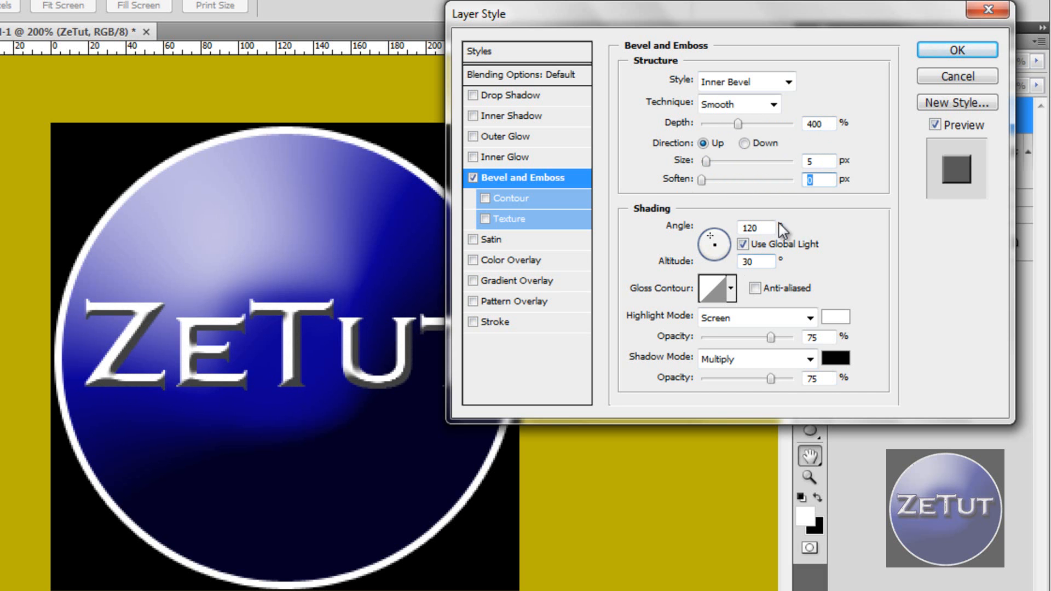
pyautogui.click(956, 50)
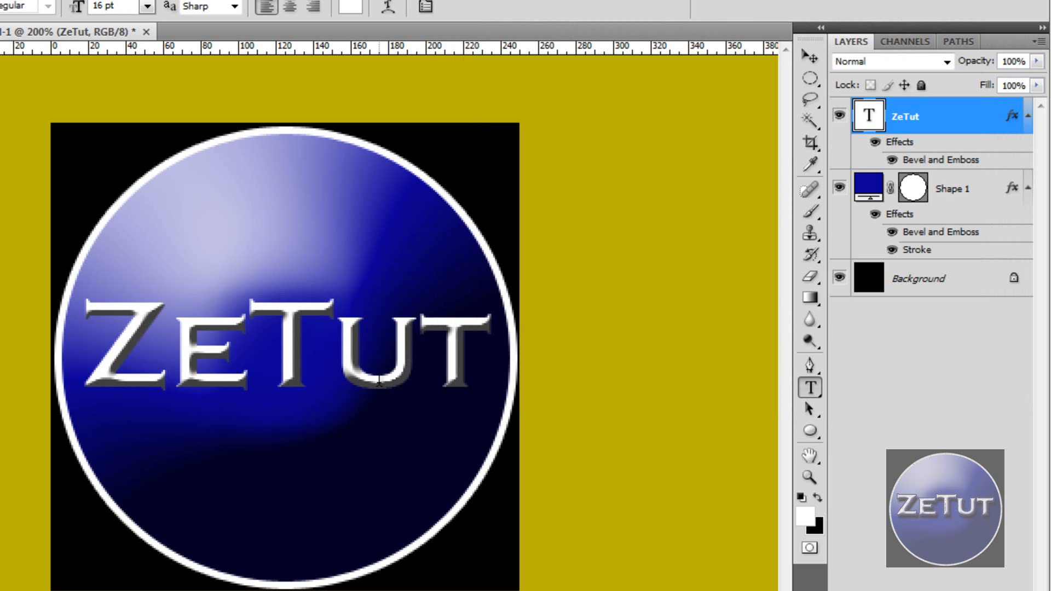
pyautogui.moveTo(219, 266)
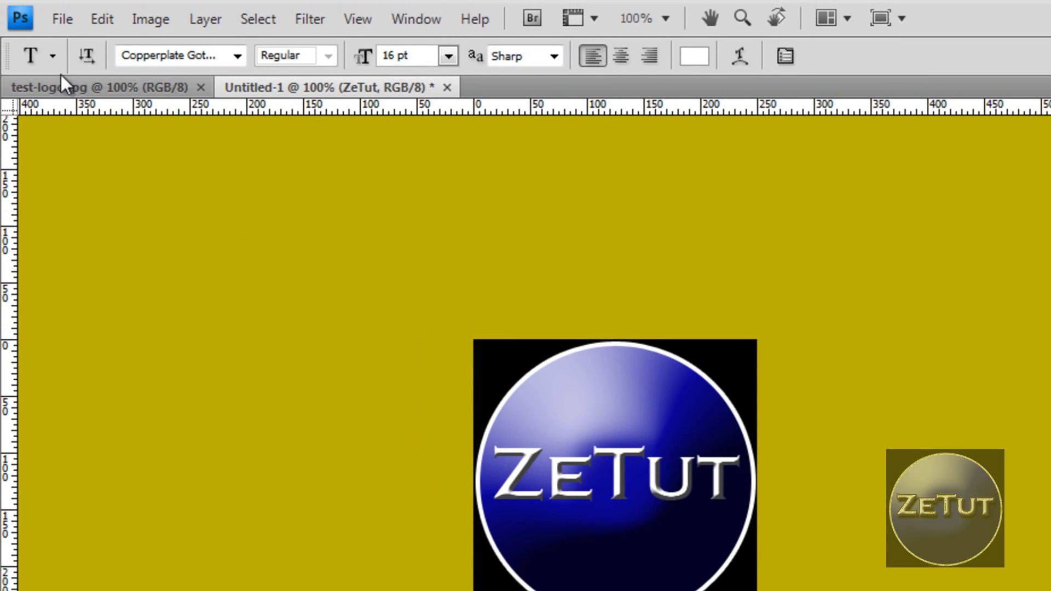
# Step: Export through Save for Web & Devices as a Maximum quality 100 JPEG
pyautogui.click(61, 18)
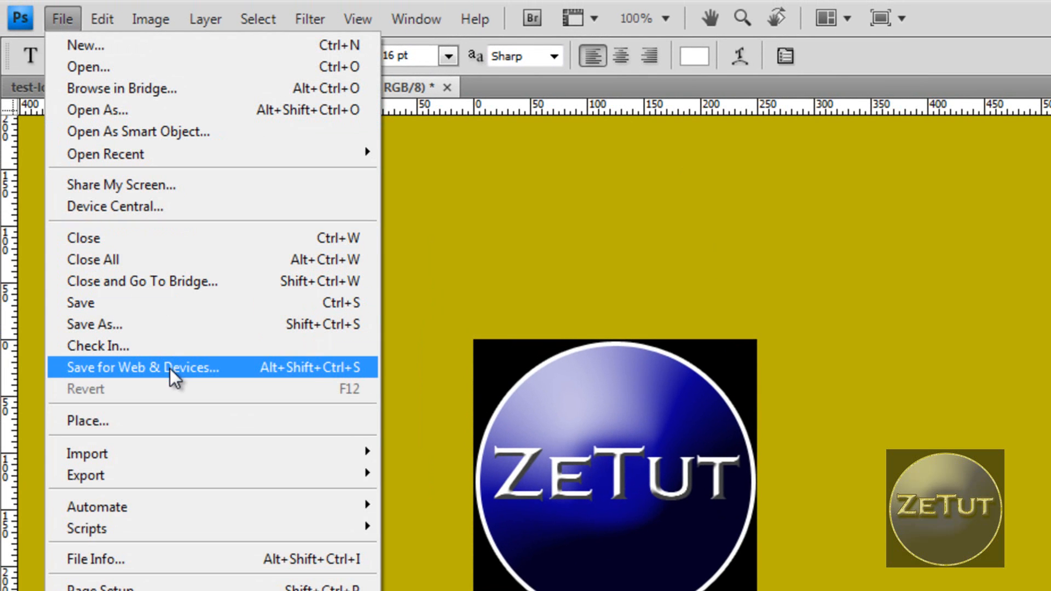
pyautogui.click(141, 367)
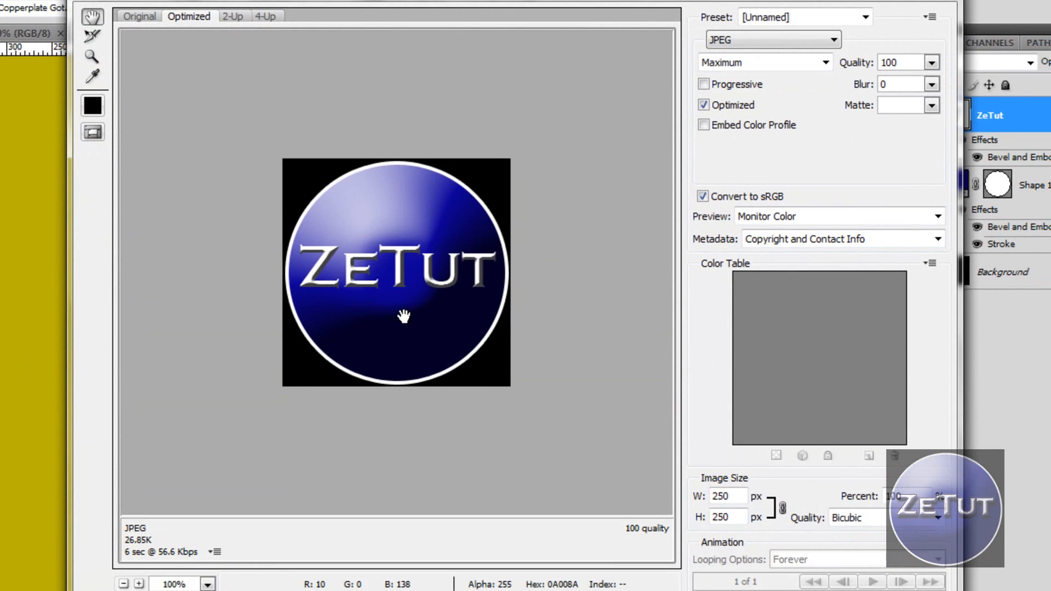
pyautogui.moveTo(946, 35)
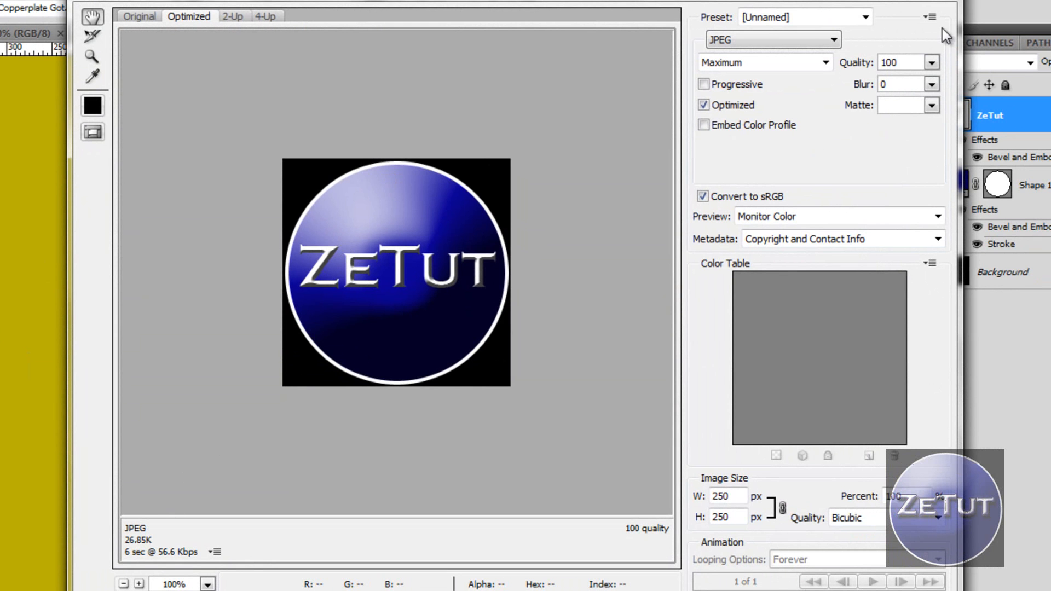
pyautogui.tripleClick(889, 62)
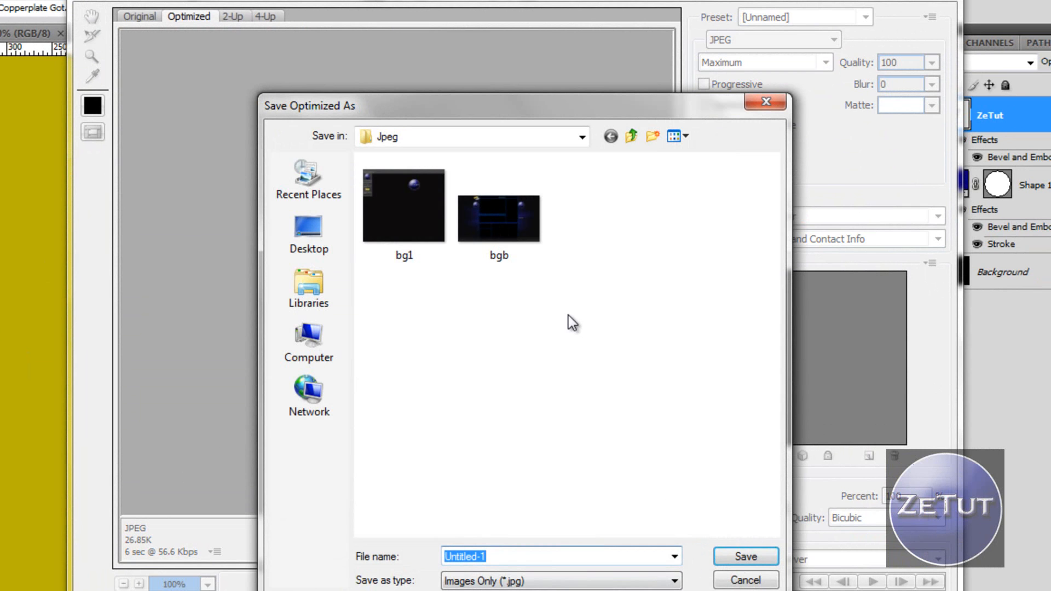
# Step: Go up three folder levels, enter the Logo's folder, and select the file name field
pyautogui.click(631, 136)
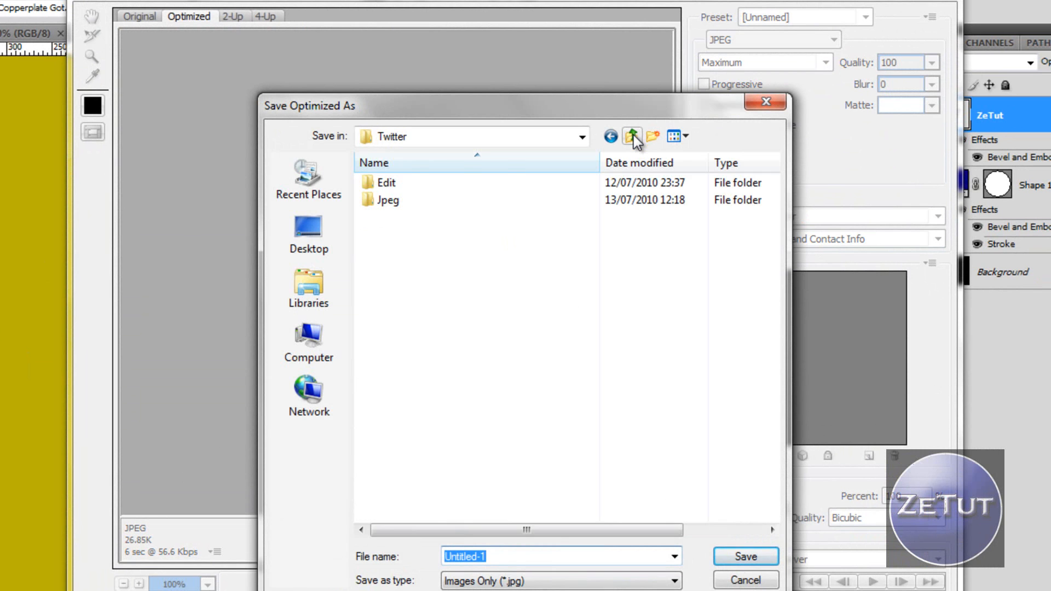
pyautogui.click(631, 137)
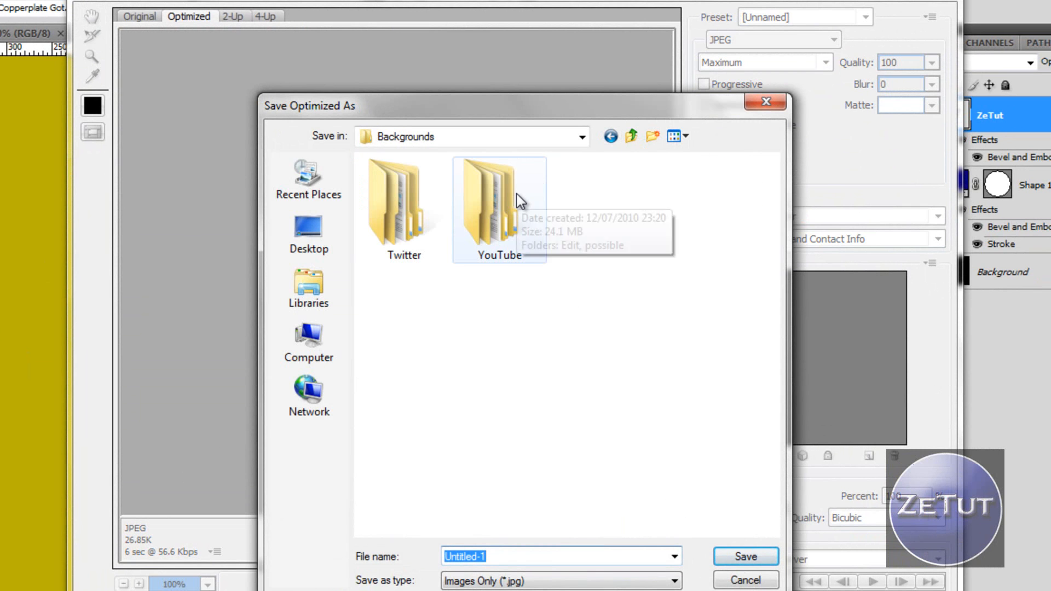
pyautogui.click(630, 136)
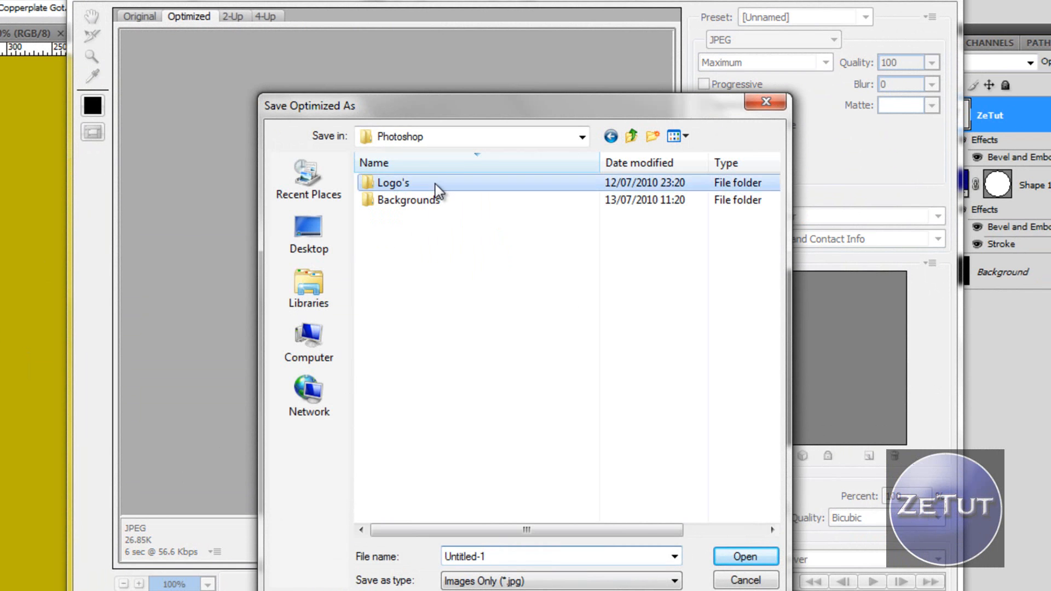
pyautogui.doubleClick(392, 182)
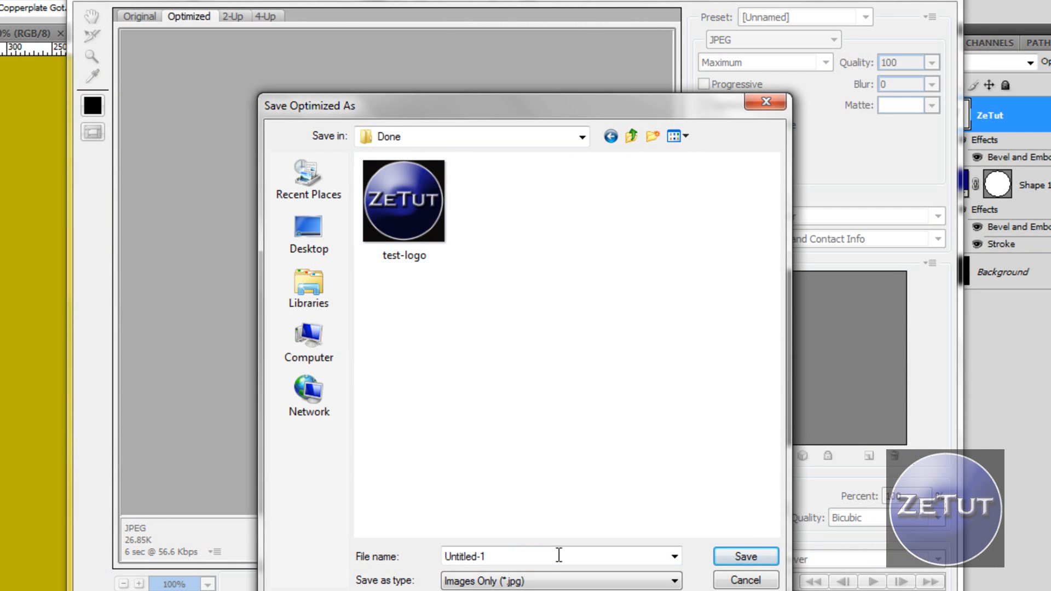
pyautogui.click(744, 557)
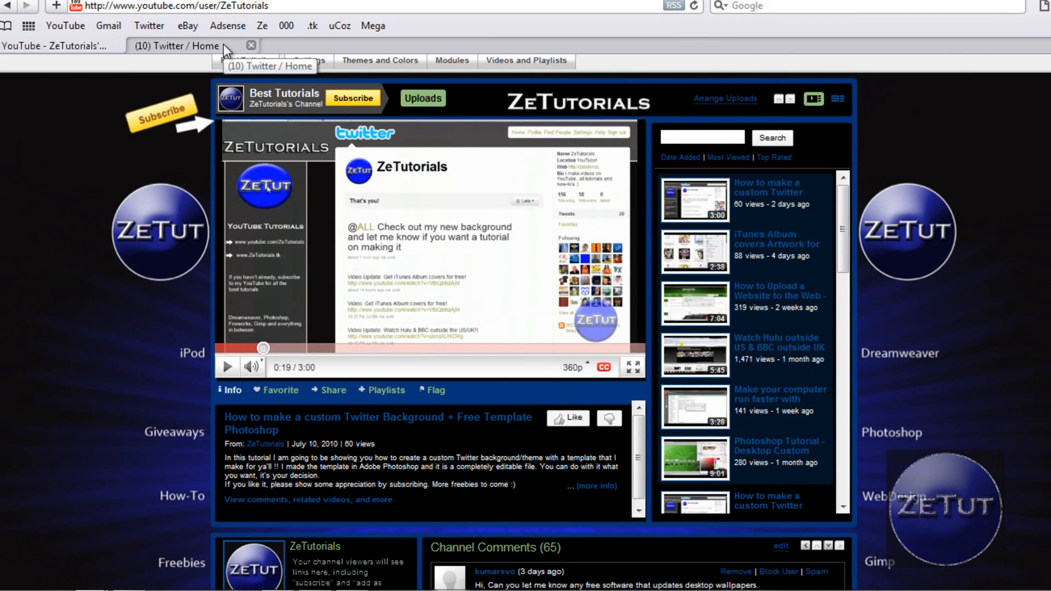
# Step: View the ZeTut logo on the Twitter and YouTube pages, then return to Photoshop
pyautogui.click(176, 46)
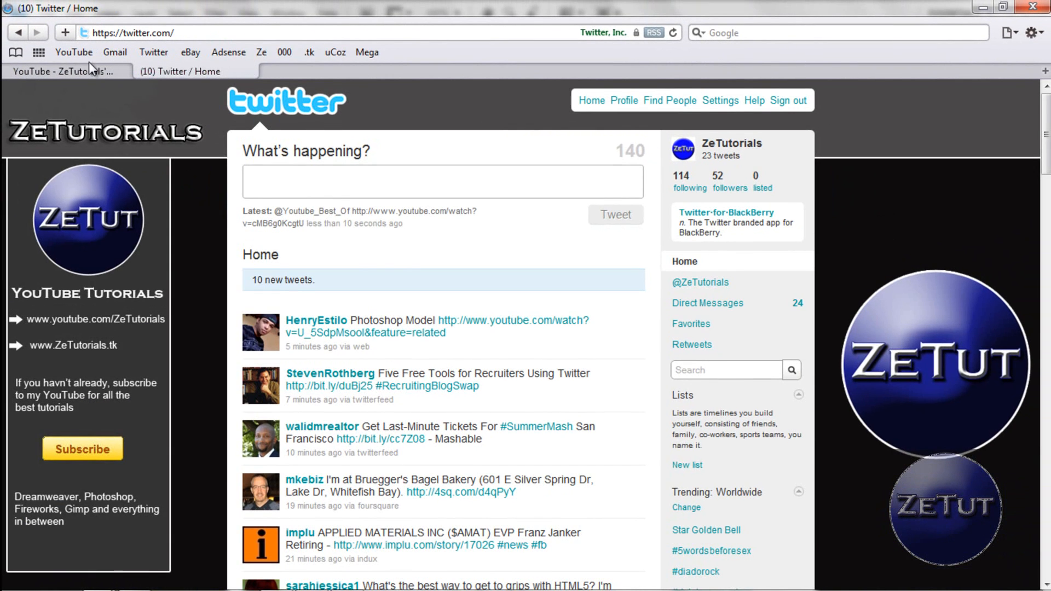
pyautogui.click(60, 71)
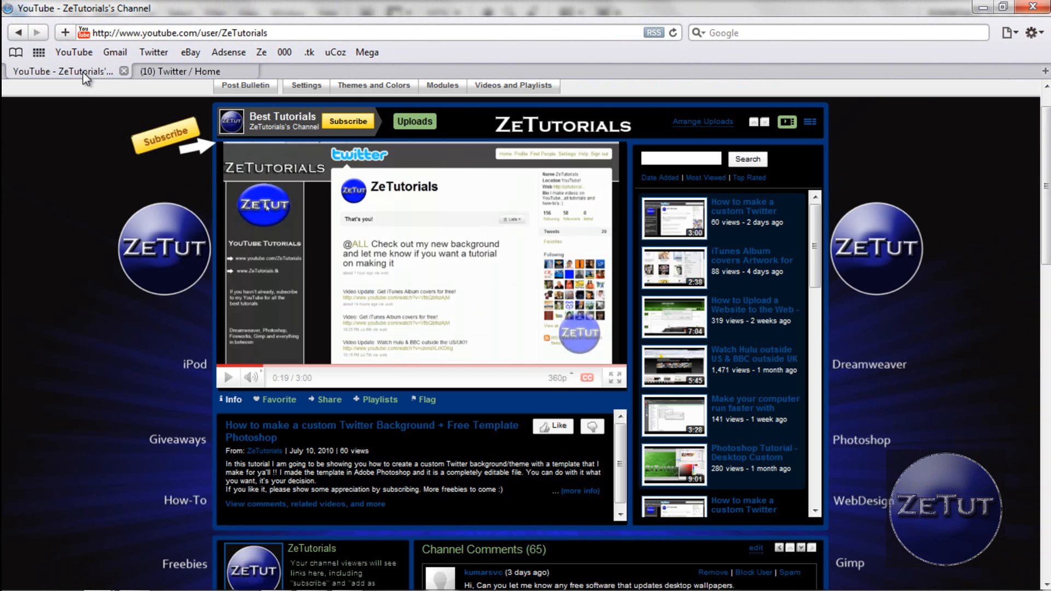
pyautogui.moveTo(63, 71)
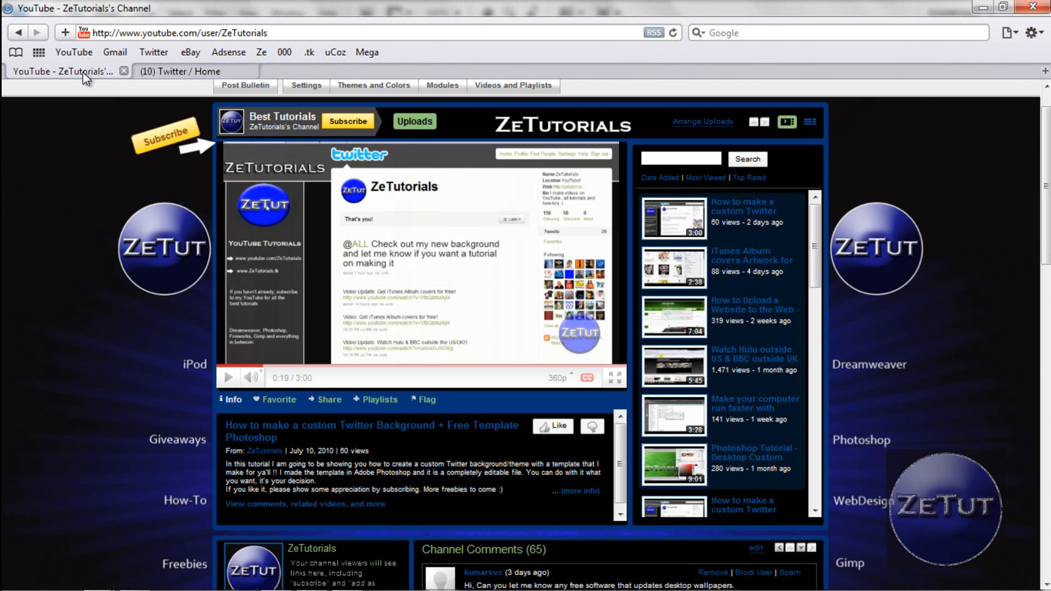
pyautogui.click(134, 579)
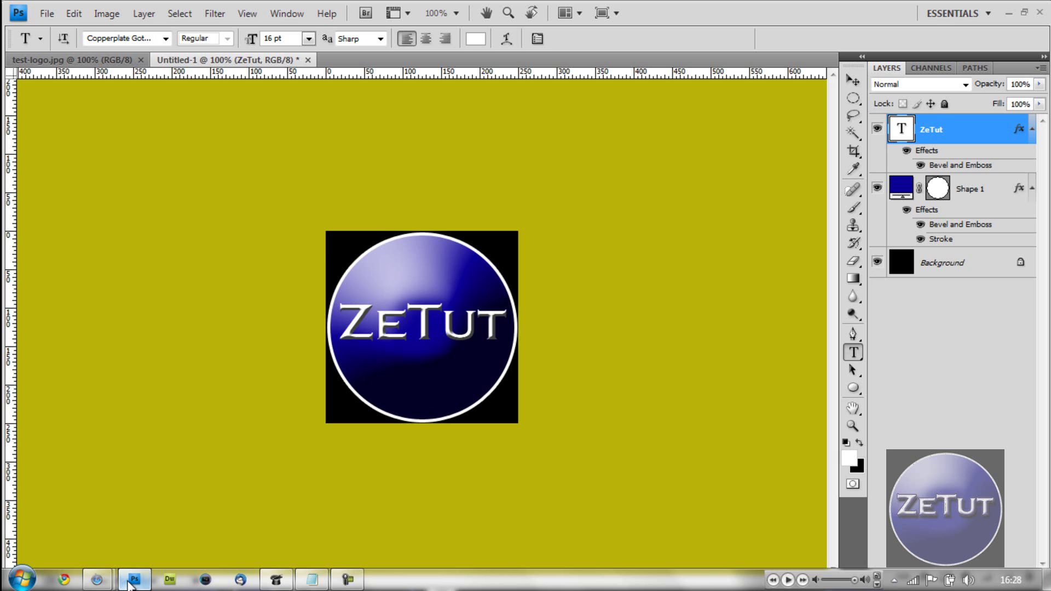